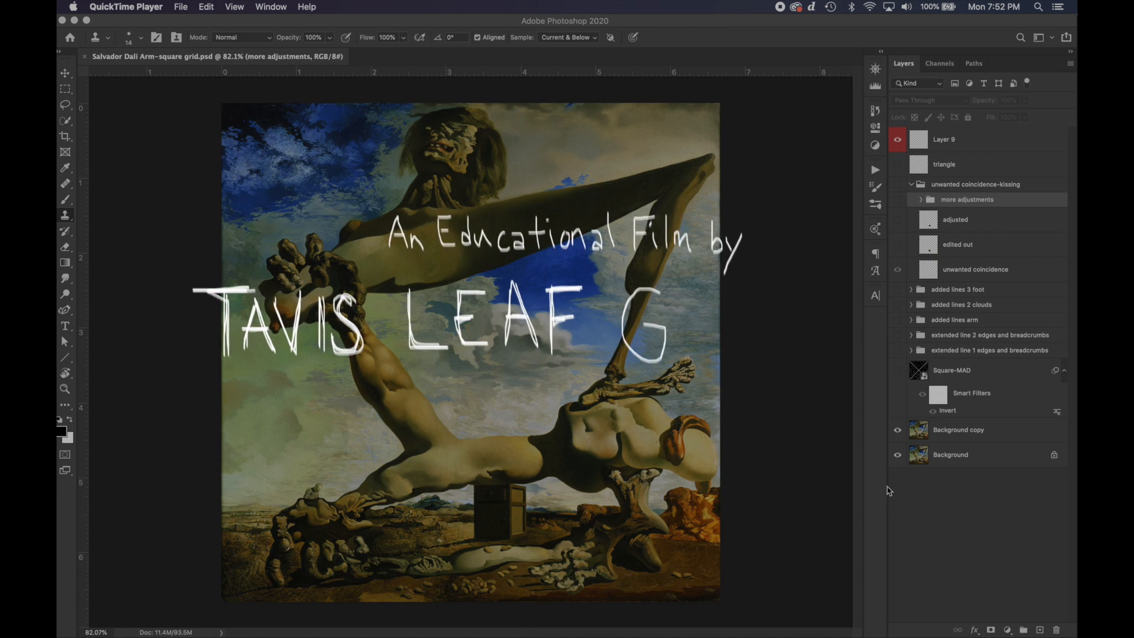
Step: Select layers in the Layers panel to prepare the grid overlays
{"action": "left_click", "coordinate": [958, 428]}
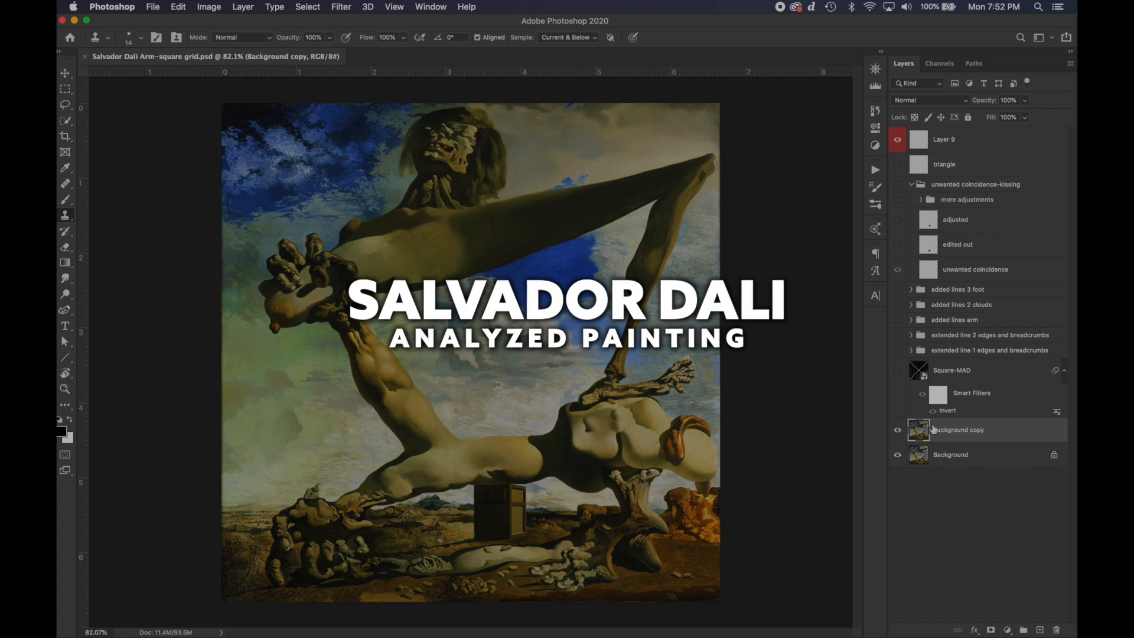
{"action": "left_click", "coordinate": [899, 369]}
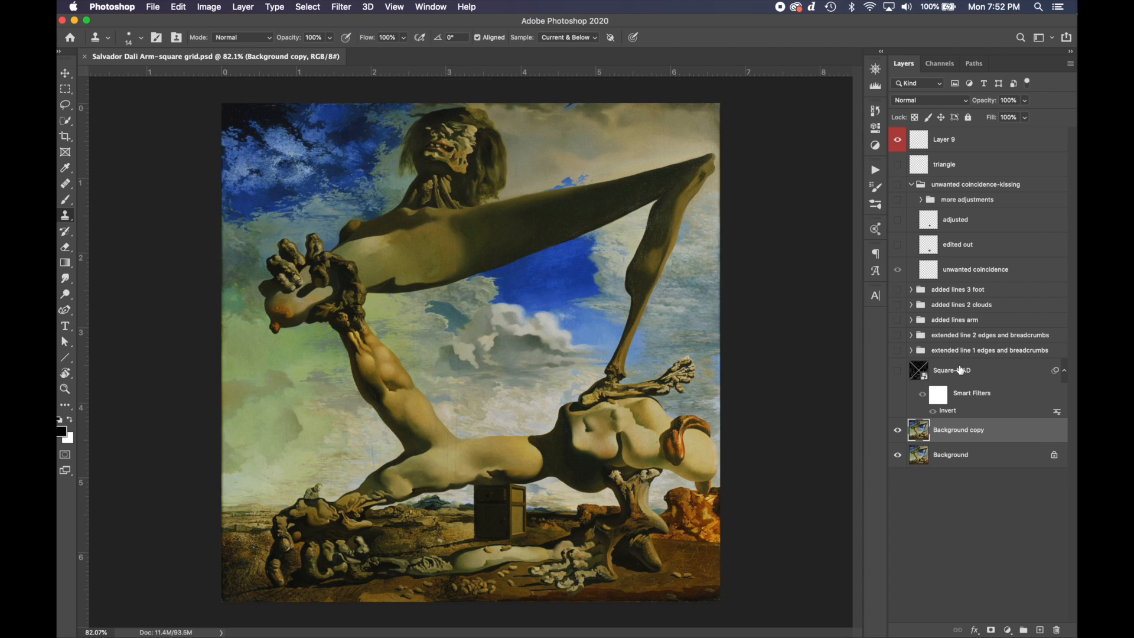
{"action": "left_click", "coordinate": [944, 139]}
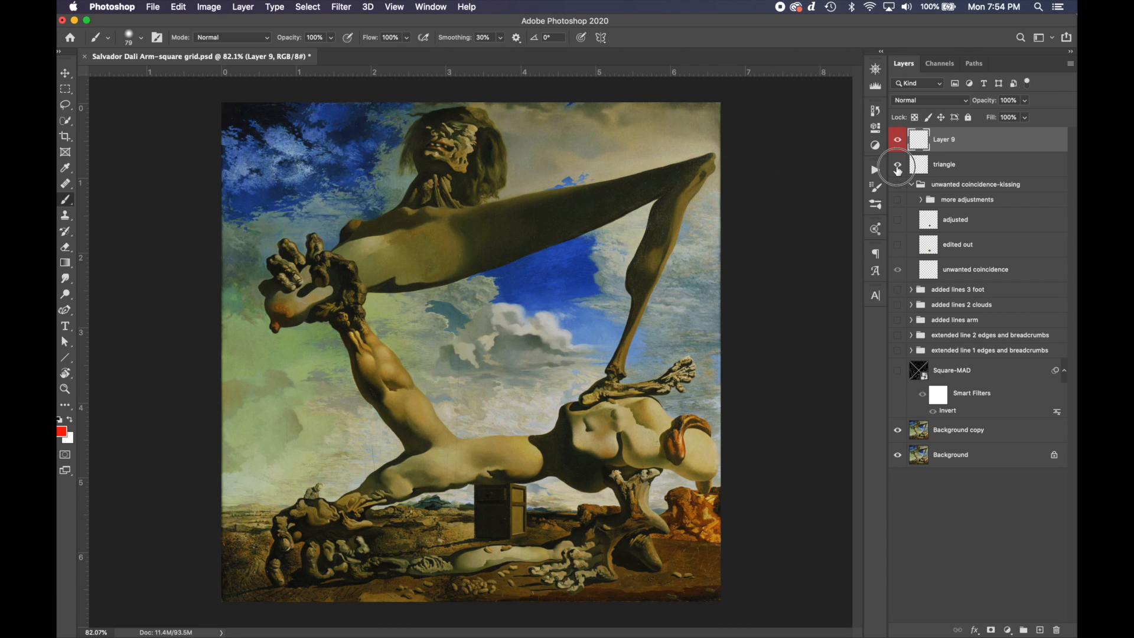
Step: Briefly show the triangle outline, then make the Square-MAD symmetry grid visible over the painting
{"action": "left_click", "coordinate": [897, 164]}
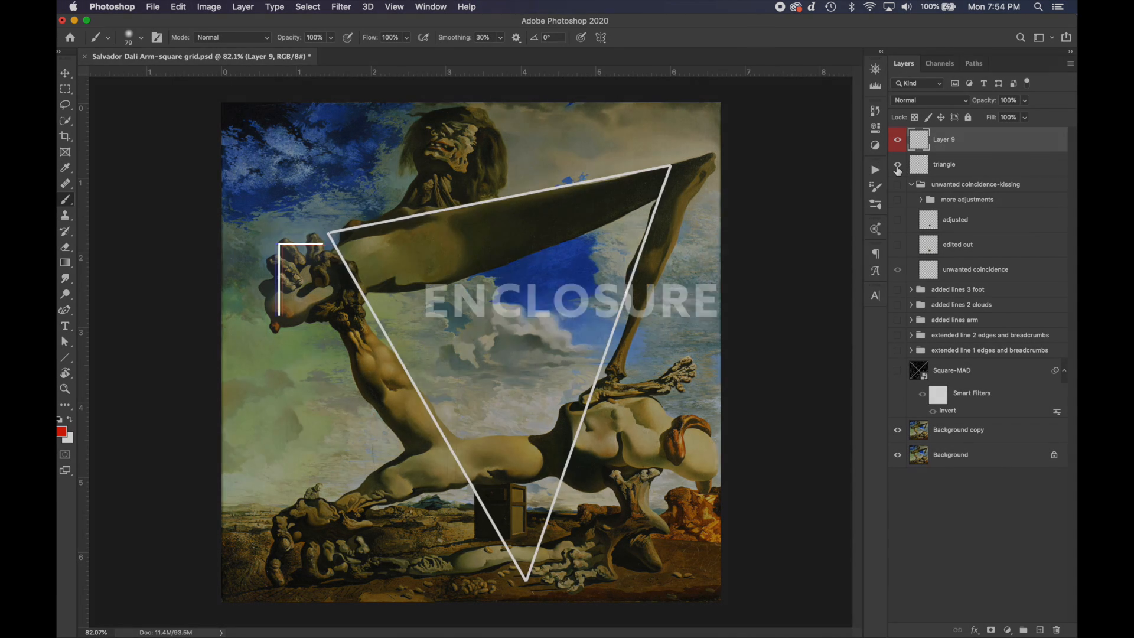
{"action": "left_click", "coordinate": [896, 169]}
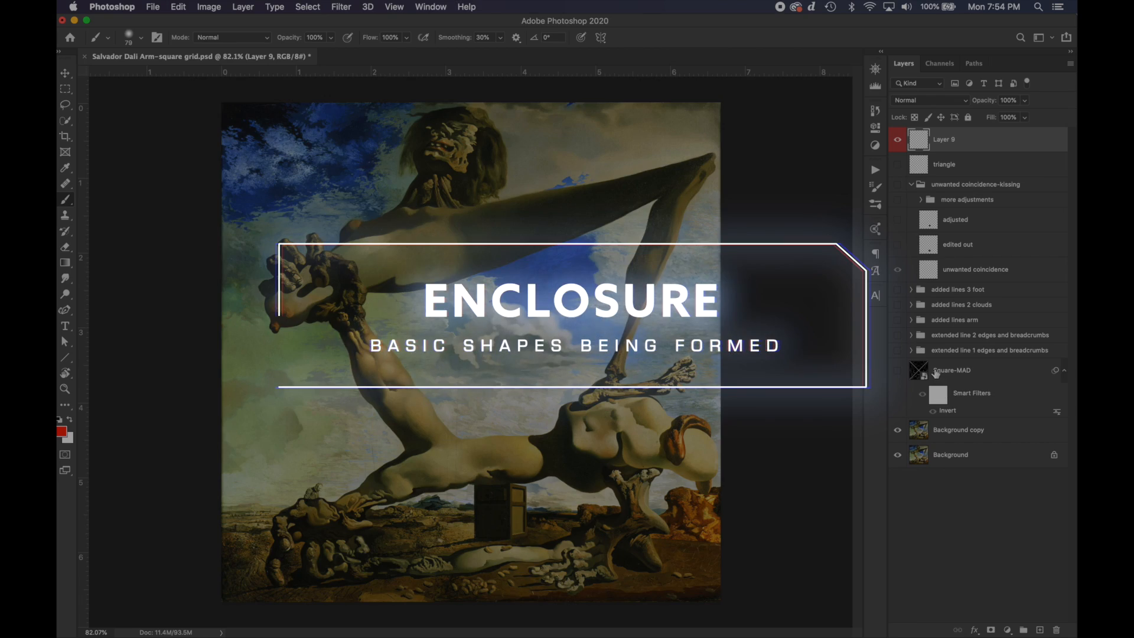
{"action": "left_click", "coordinate": [897, 370]}
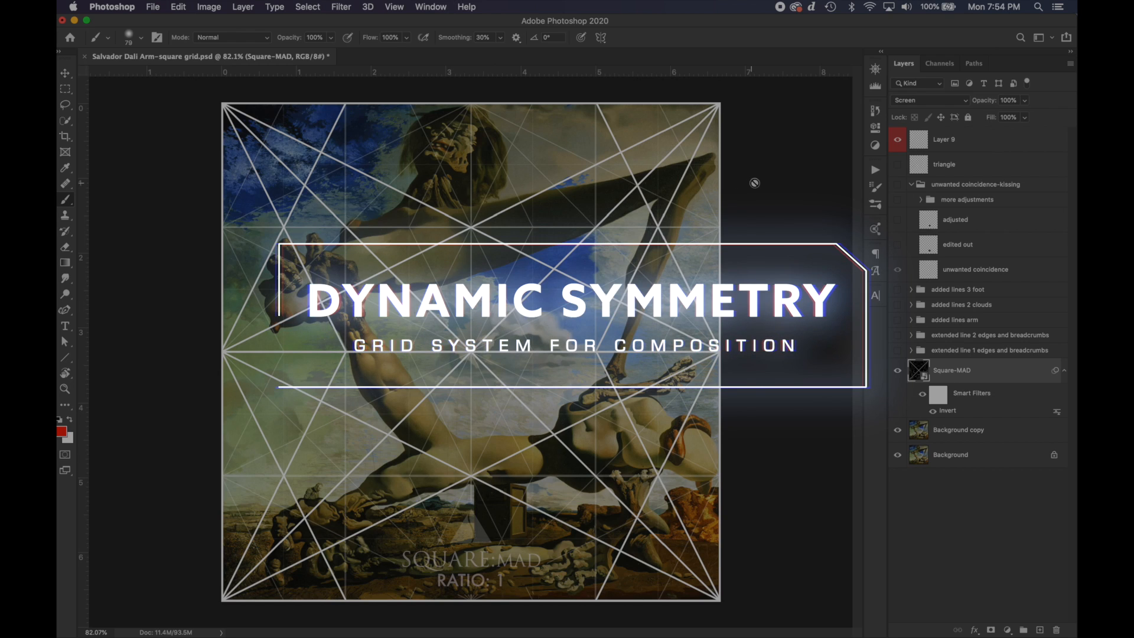
Step: Hide Layer 9's red diagonal and select the Square-MAD grid layer
{"action": "left_click", "coordinate": [944, 139]}
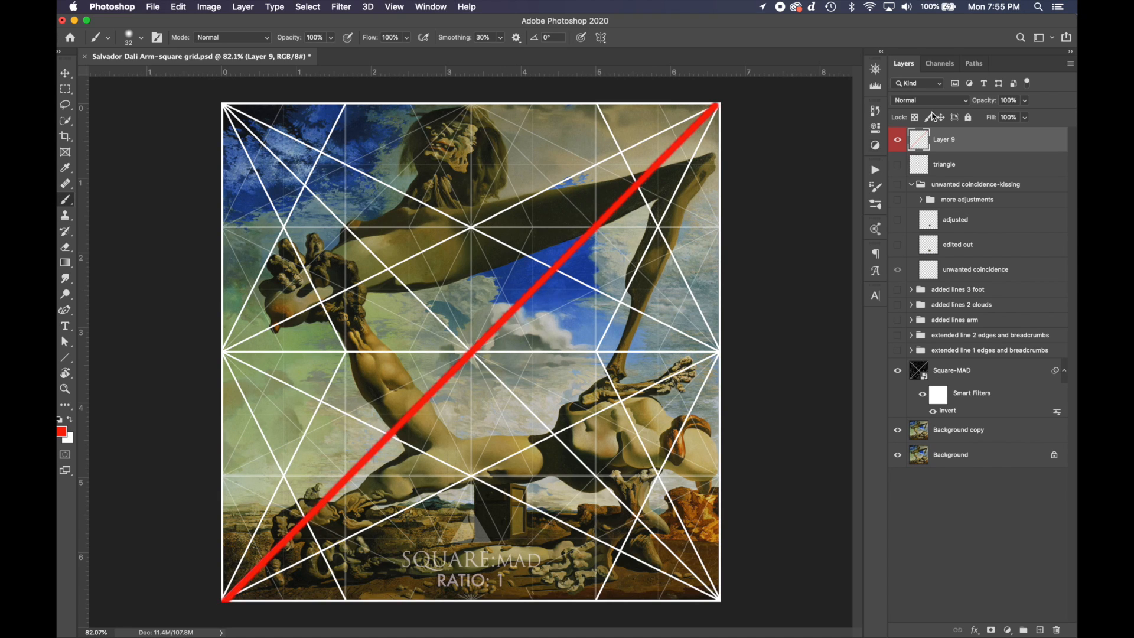
{"action": "left_click", "coordinate": [897, 139]}
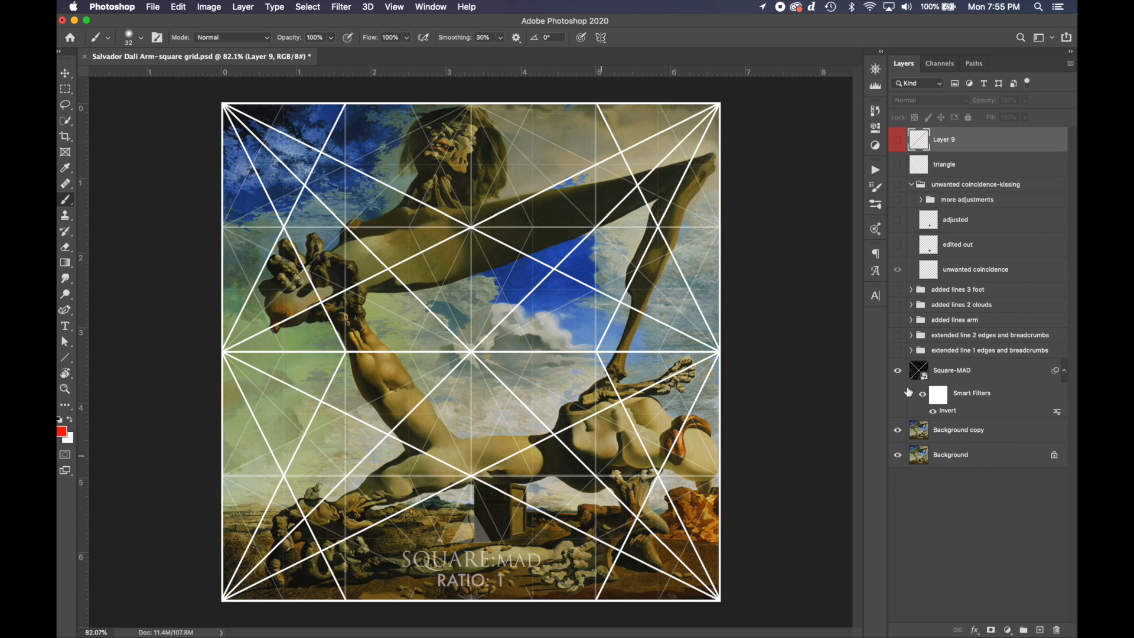
{"action": "left_click", "coordinate": [951, 370]}
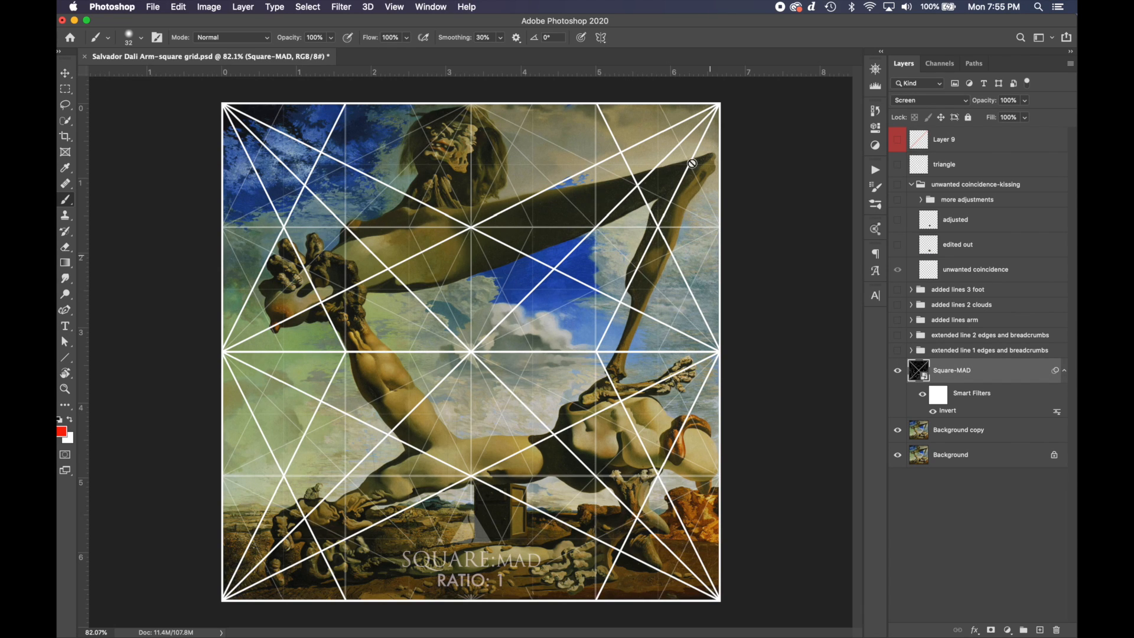
{"action": "mouse_move", "coordinate": [665, 187]}
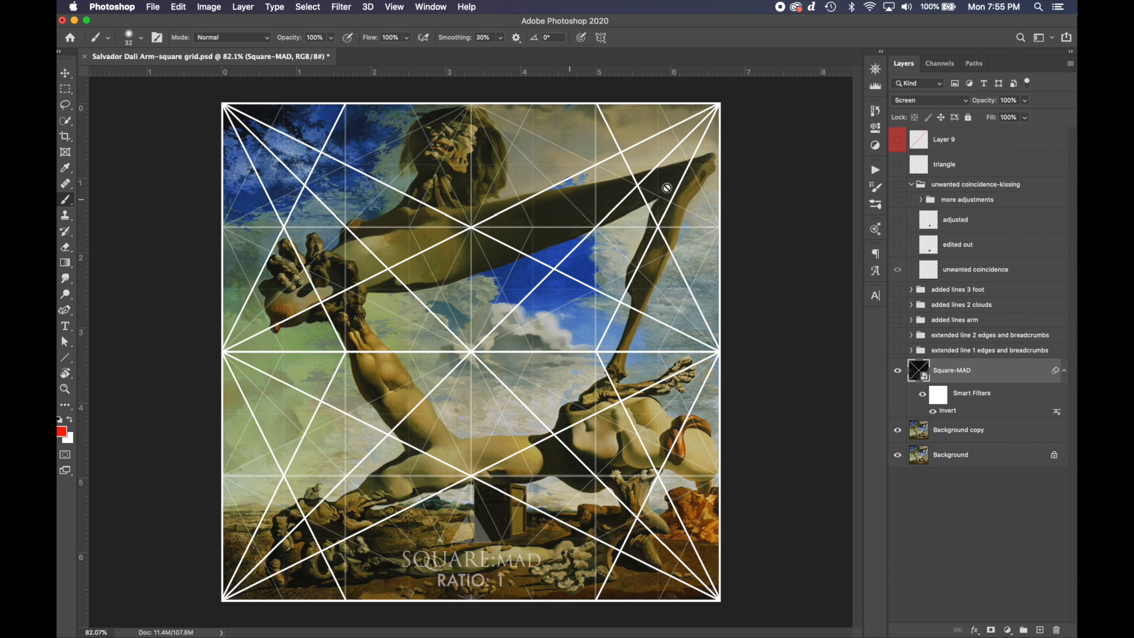
{"action": "mouse_move", "coordinate": [548, 210]}
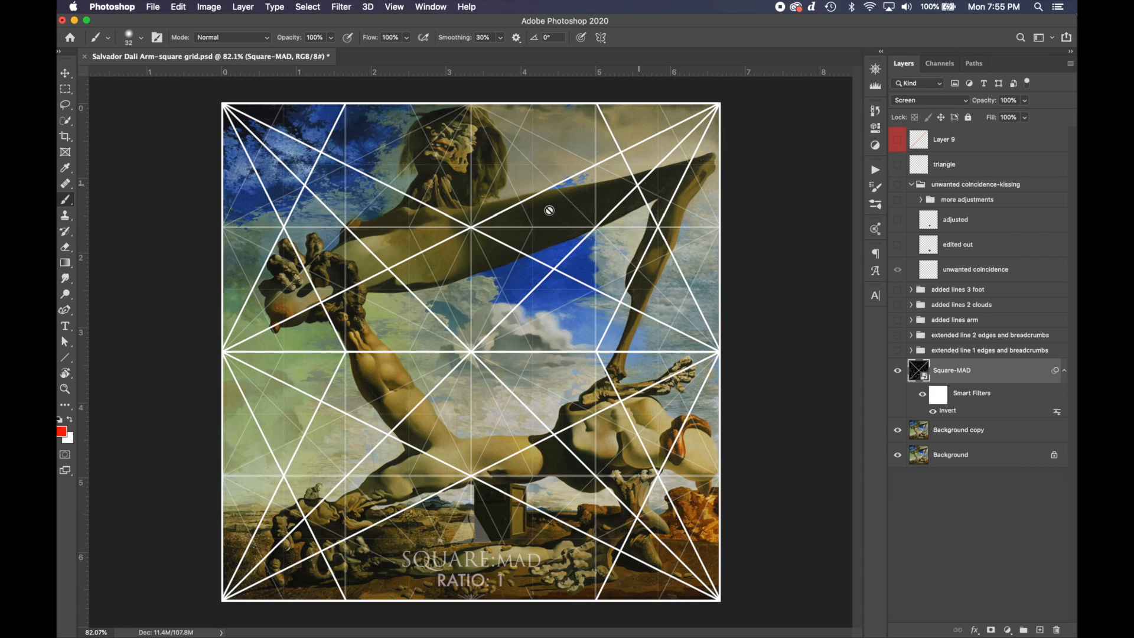
{"action": "mouse_move", "coordinate": [616, 157]}
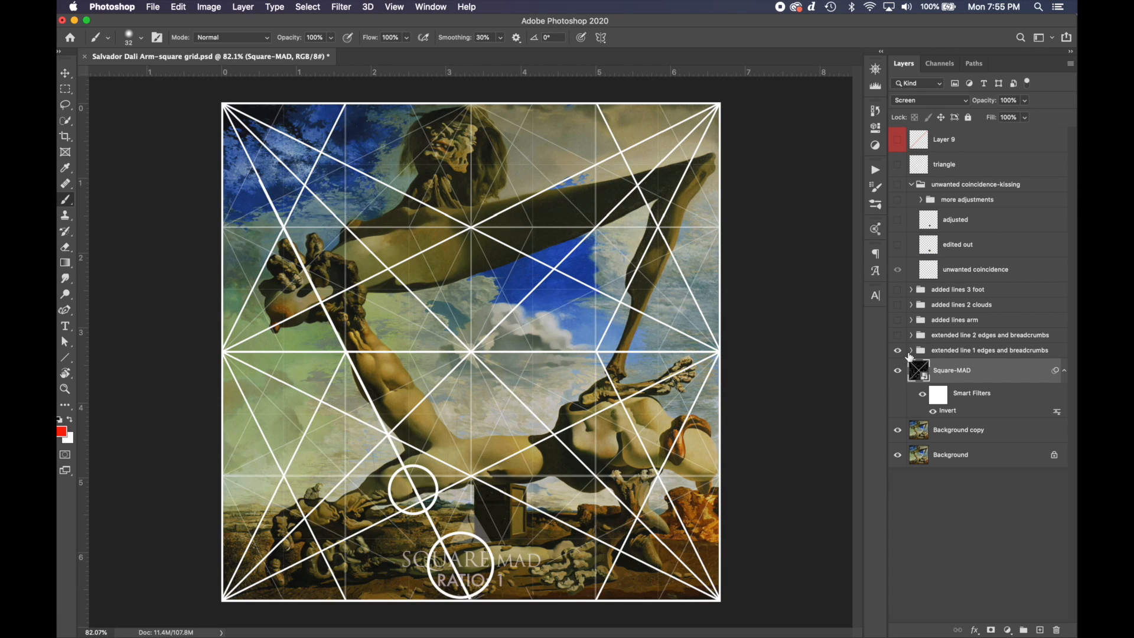
Step: Hide the grid-point circles and the Square-MAD grid so the lower painting shows plainly
{"action": "left_click", "coordinate": [897, 372]}
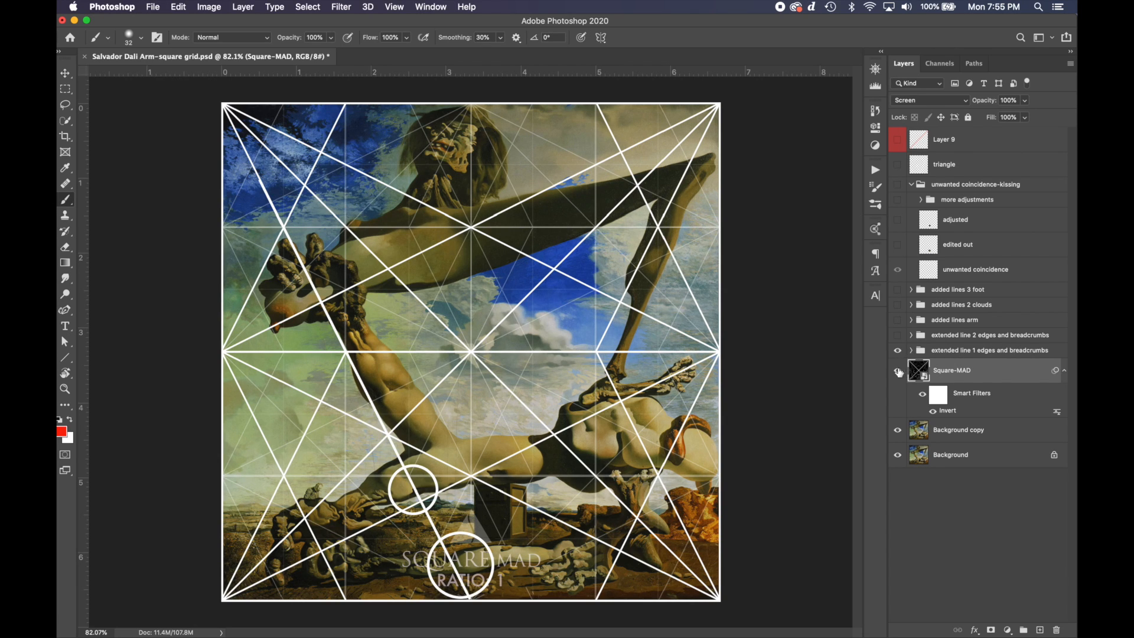
{"action": "left_click", "coordinate": [897, 370]}
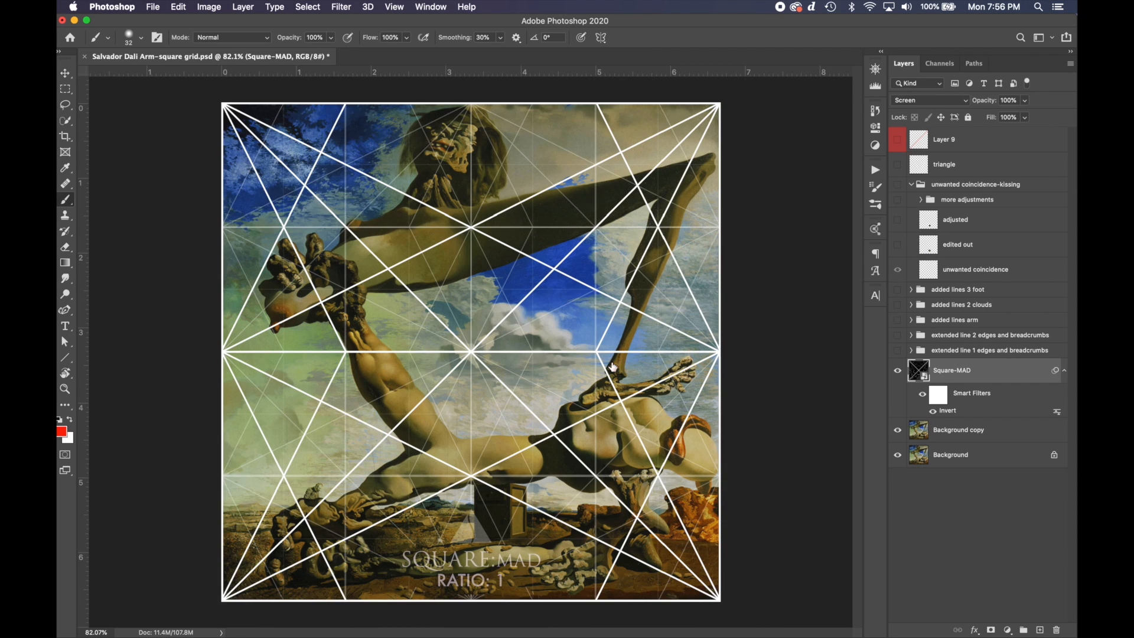
{"action": "mouse_move", "coordinate": [425, 453]}
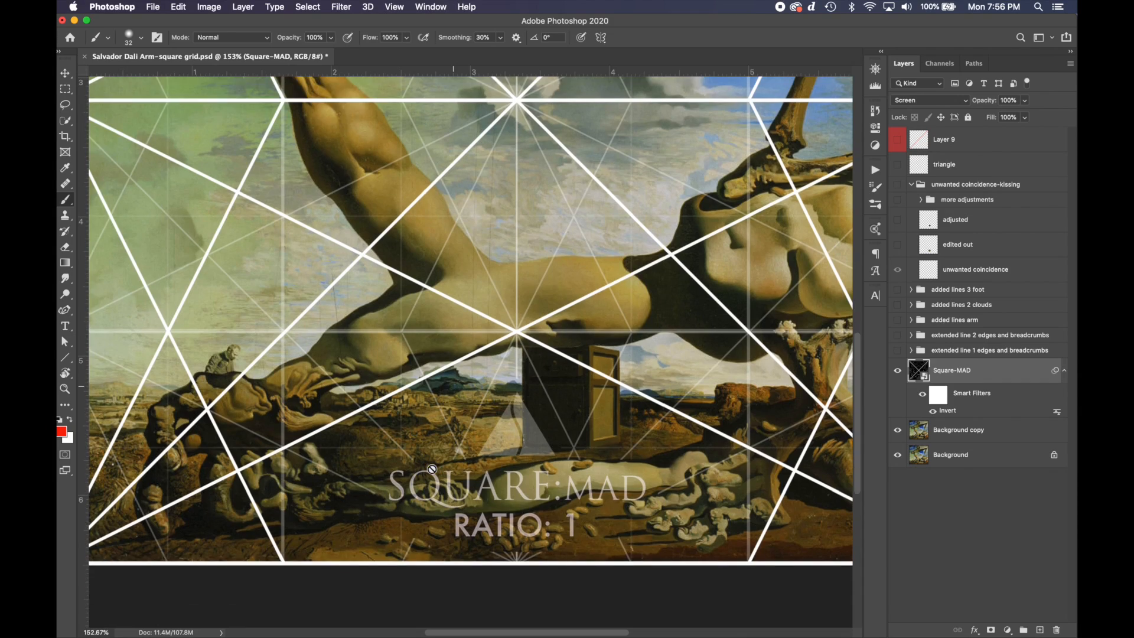
{"action": "scroll", "scroll_direction": "down", "scroll_amount": 3}
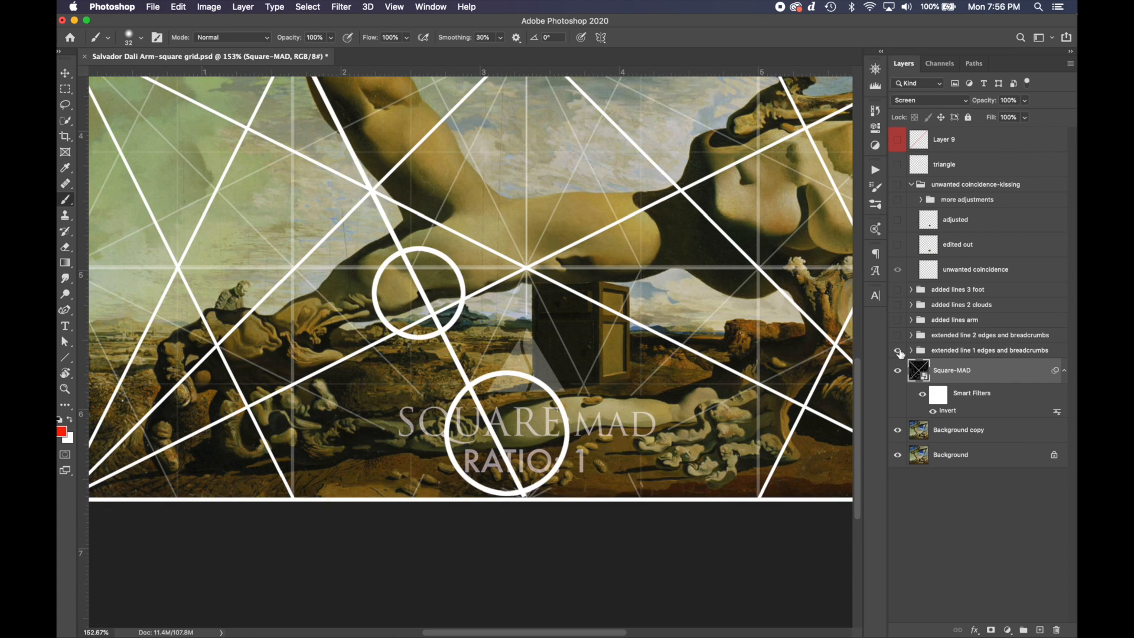
{"action": "left_click", "coordinate": [897, 349]}
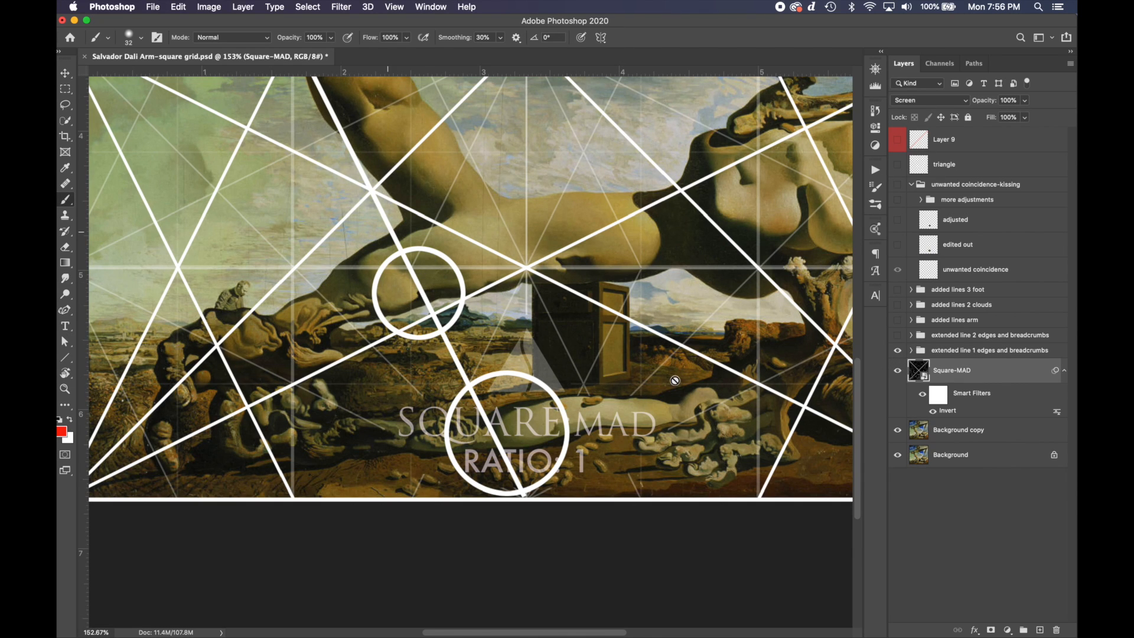
{"action": "left_click", "coordinate": [896, 370]}
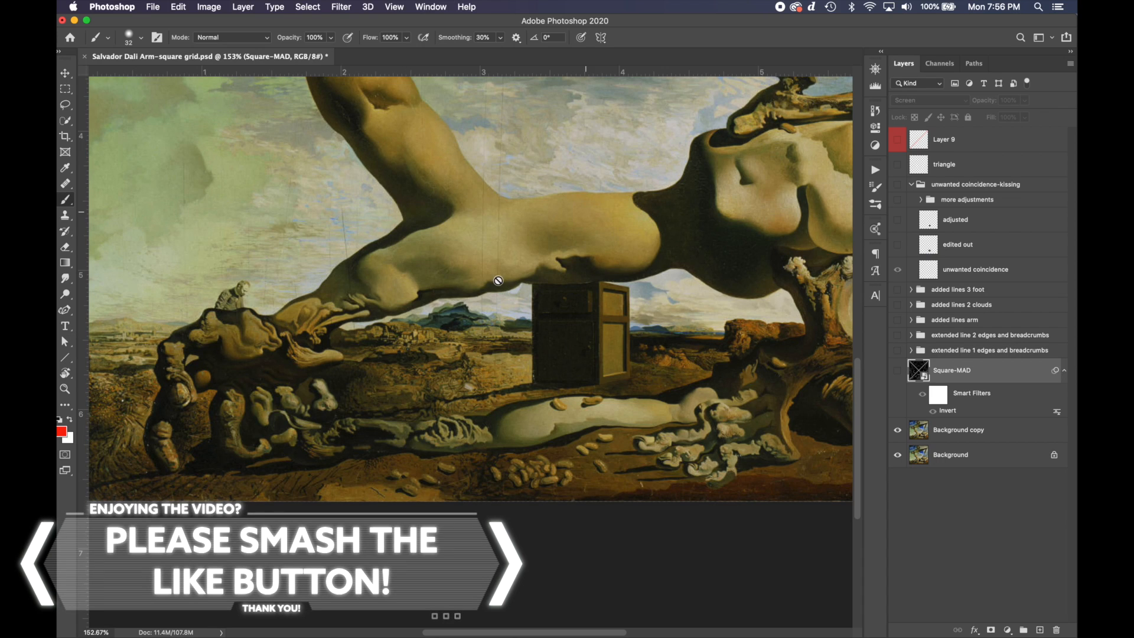
{"action": "mouse_move", "coordinate": [407, 314]}
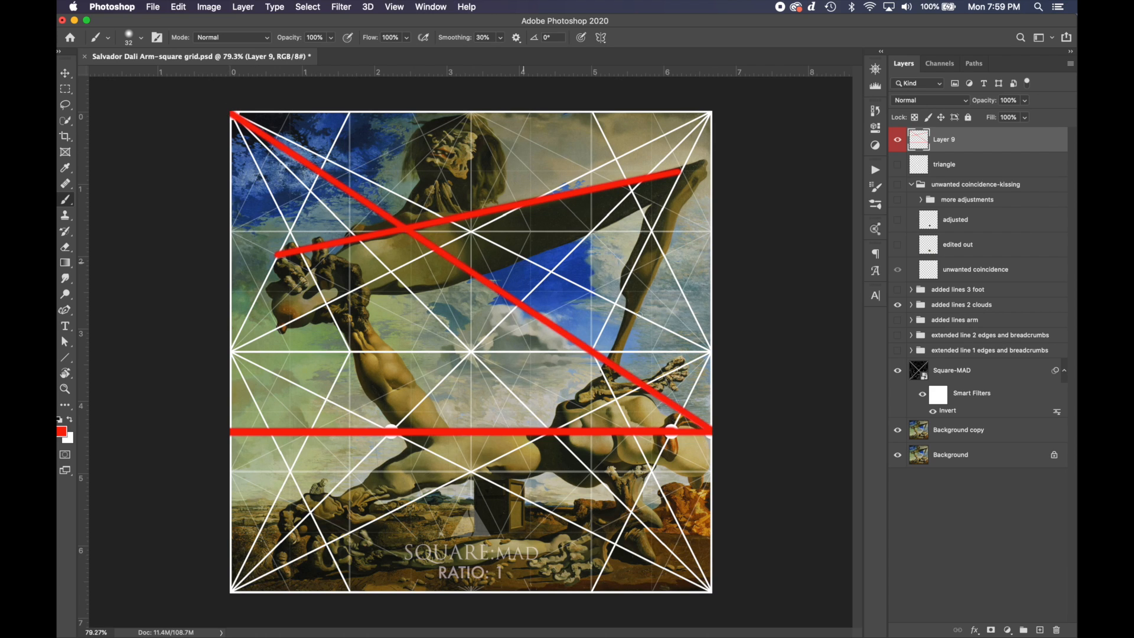
Step: Compare with Layer 9's red lines toggled, then ready the brush for new red strokes
{"action": "left_click", "coordinate": [897, 139]}
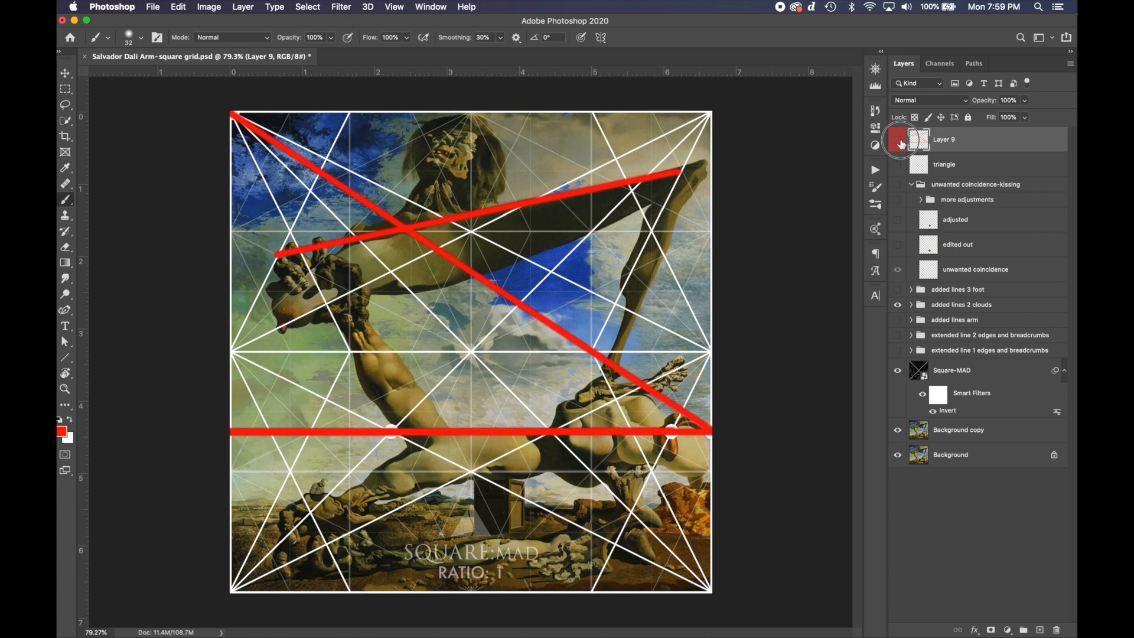
{"action": "left_click", "coordinate": [898, 139]}
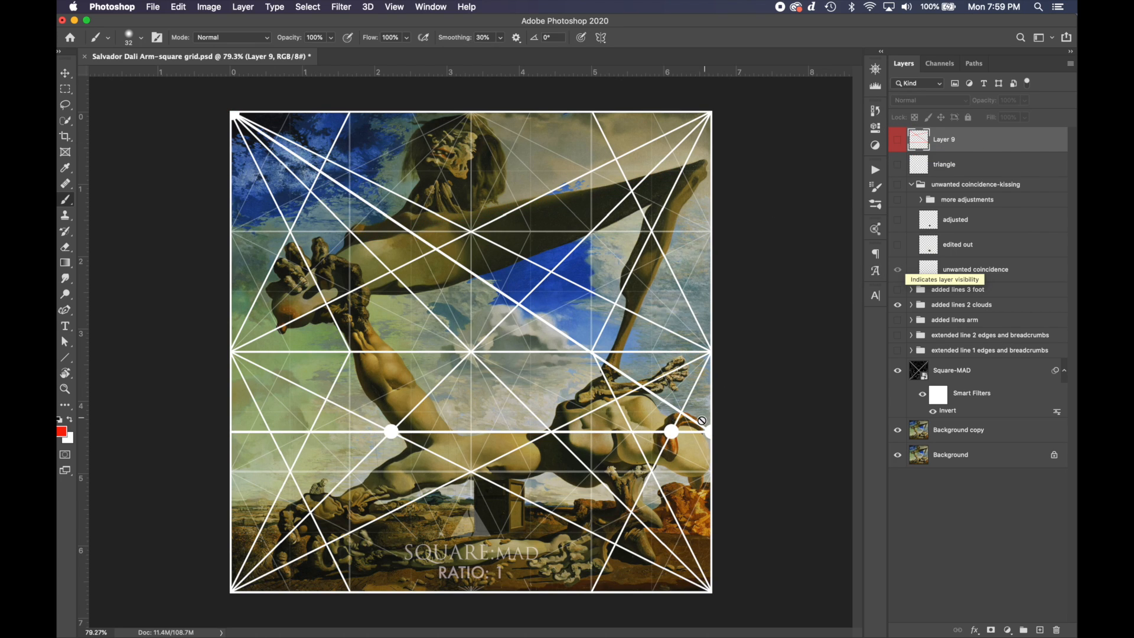
{"action": "left_click", "coordinate": [898, 140]}
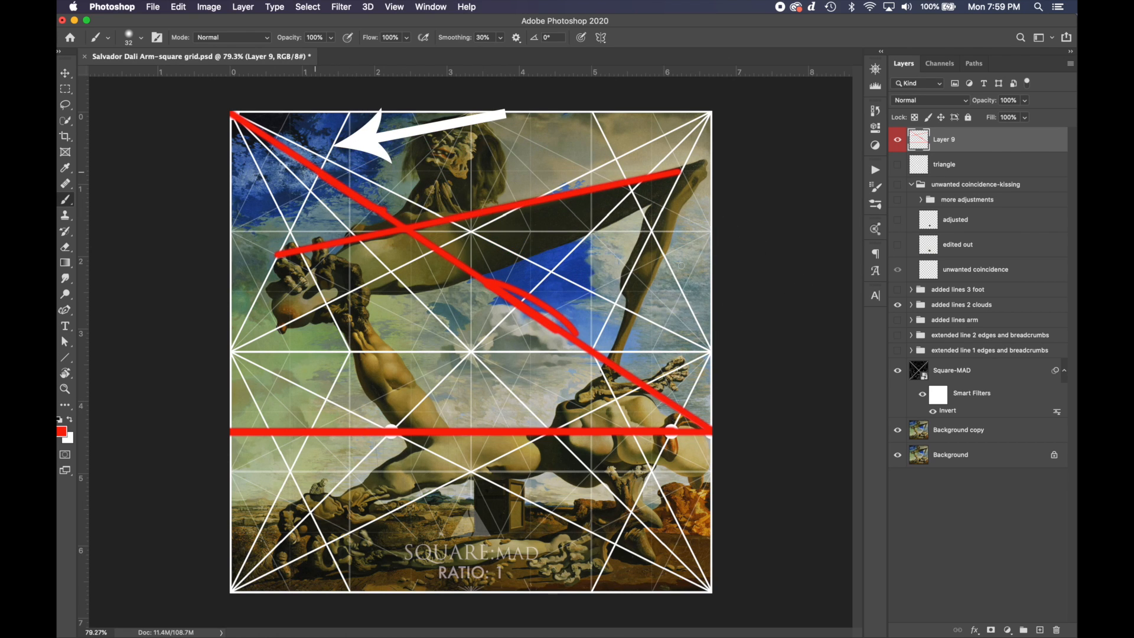
{"action": "left_click", "coordinate": [897, 140]}
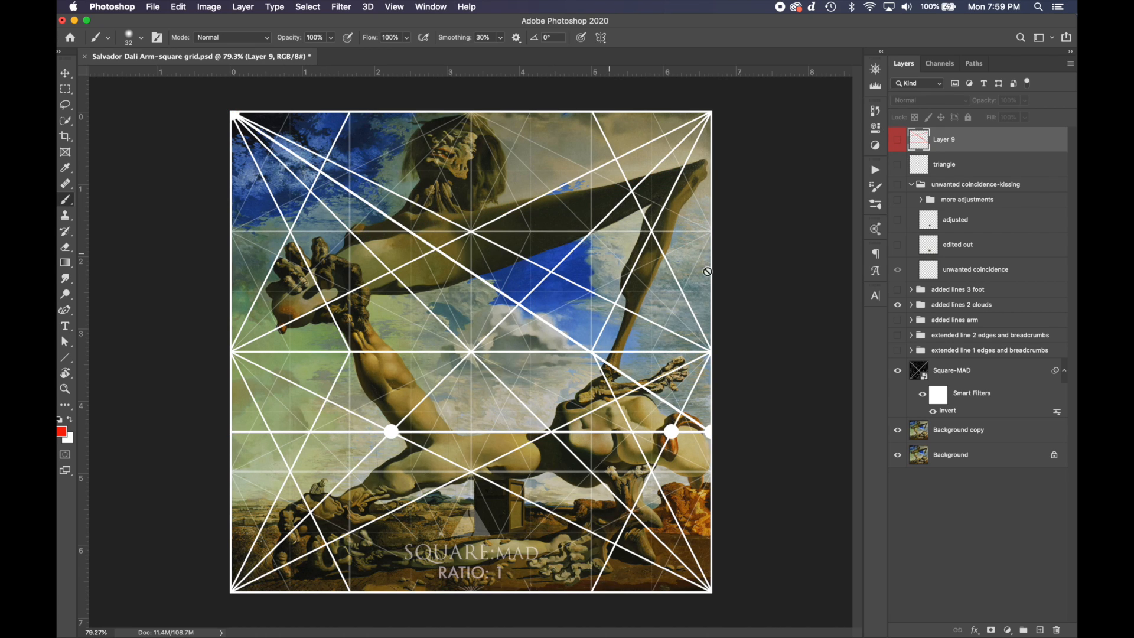
{"action": "left_click", "coordinate": [898, 139]}
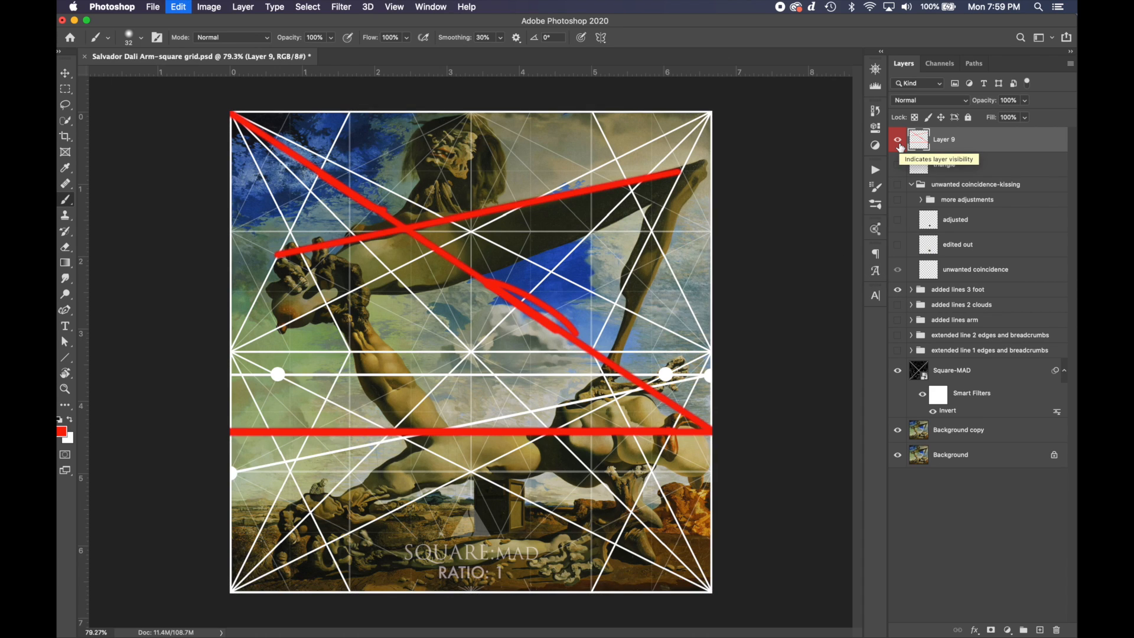
{"action": "left_click", "coordinate": [898, 140]}
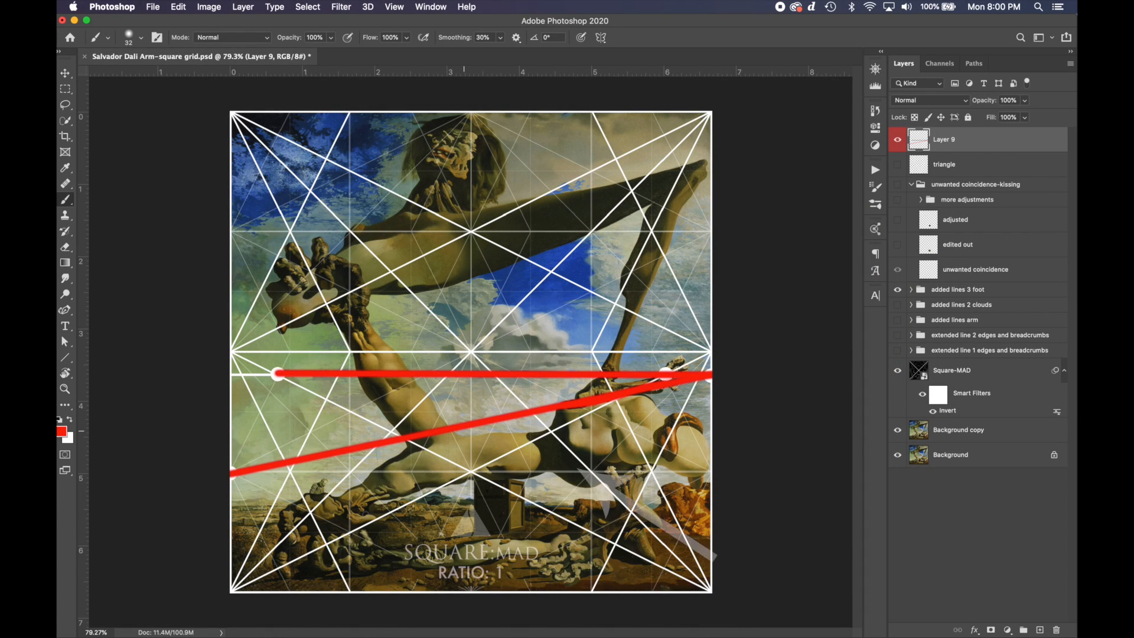
{"action": "mouse_move", "coordinate": [474, 517]}
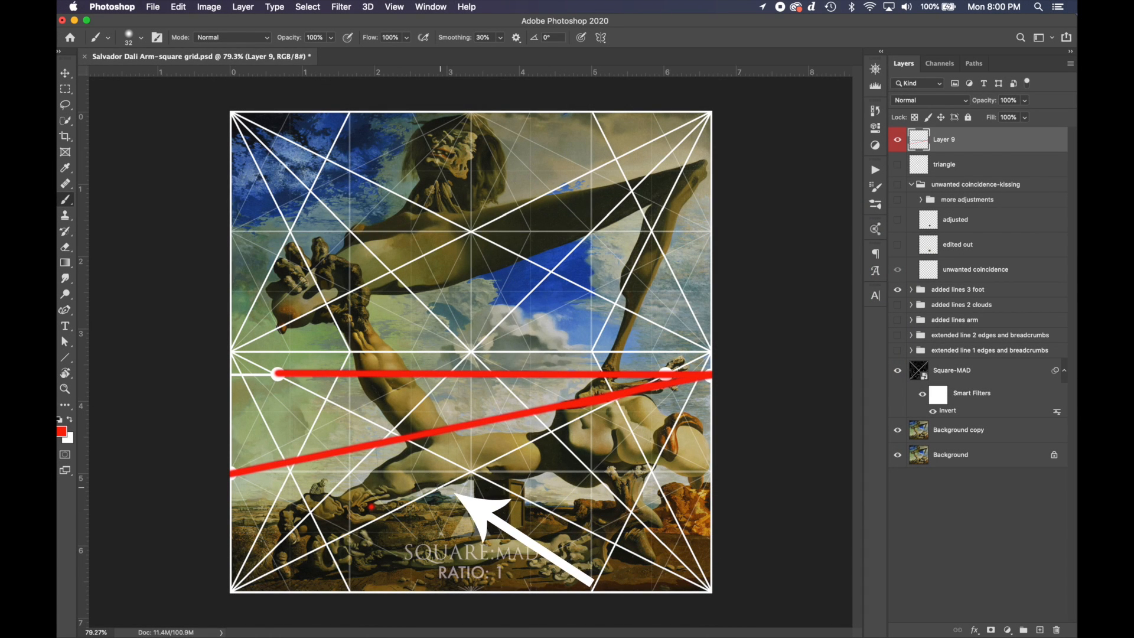
{"action": "left_click", "coordinate": [63, 72]}
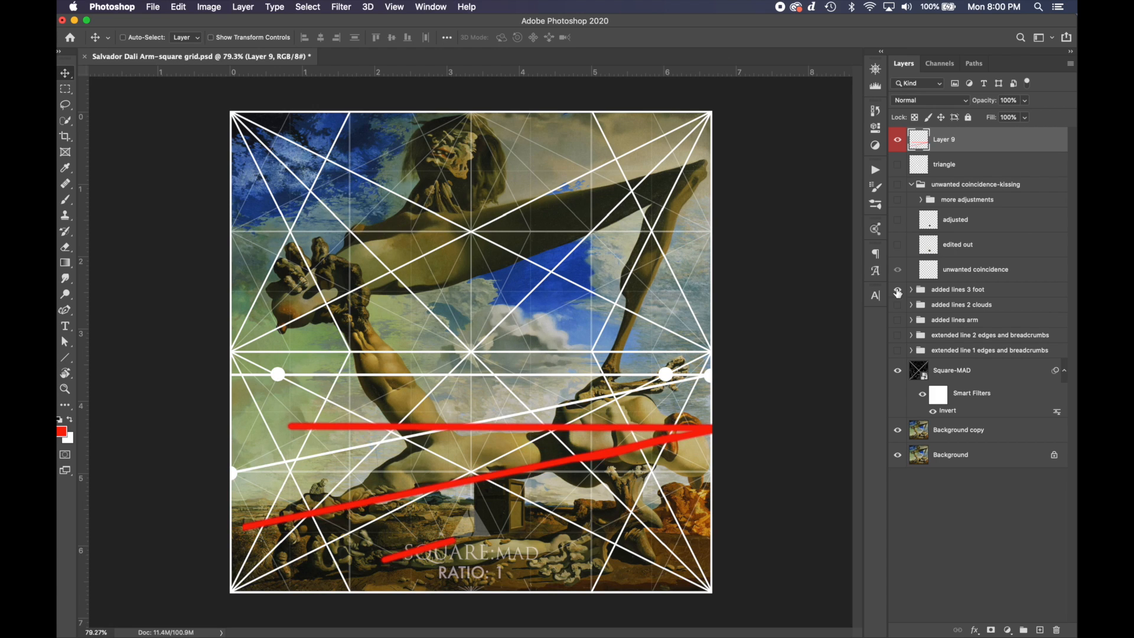
{"action": "mouse_move", "coordinate": [897, 139]}
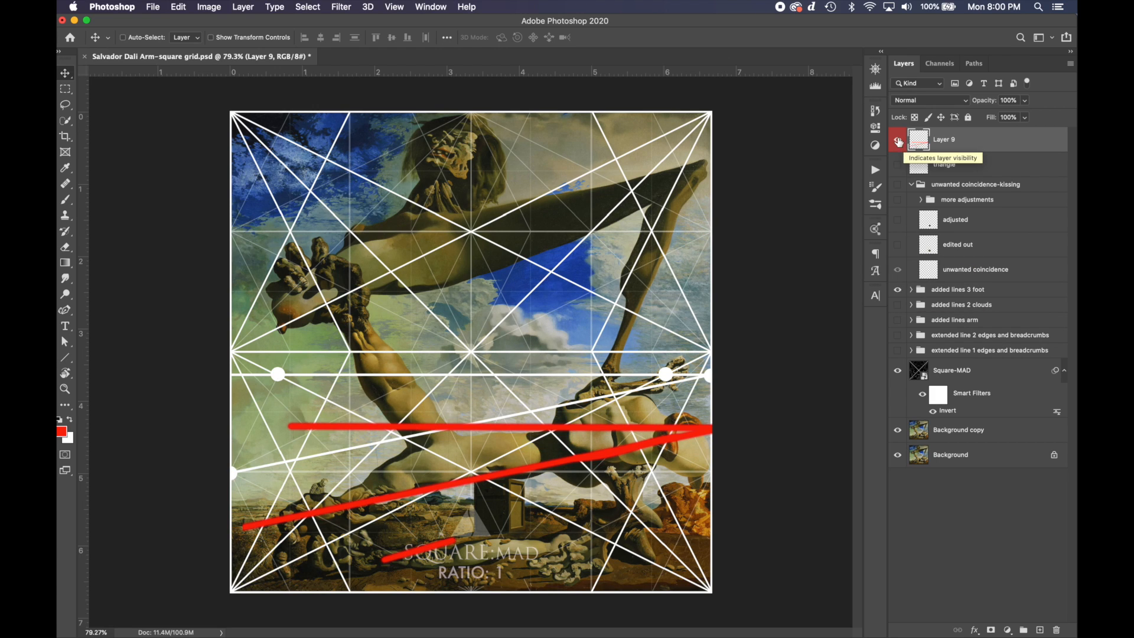
Step: Hide Layer 9's red annotation marks, leaving the plain painting
{"action": "left_click", "coordinate": [897, 139]}
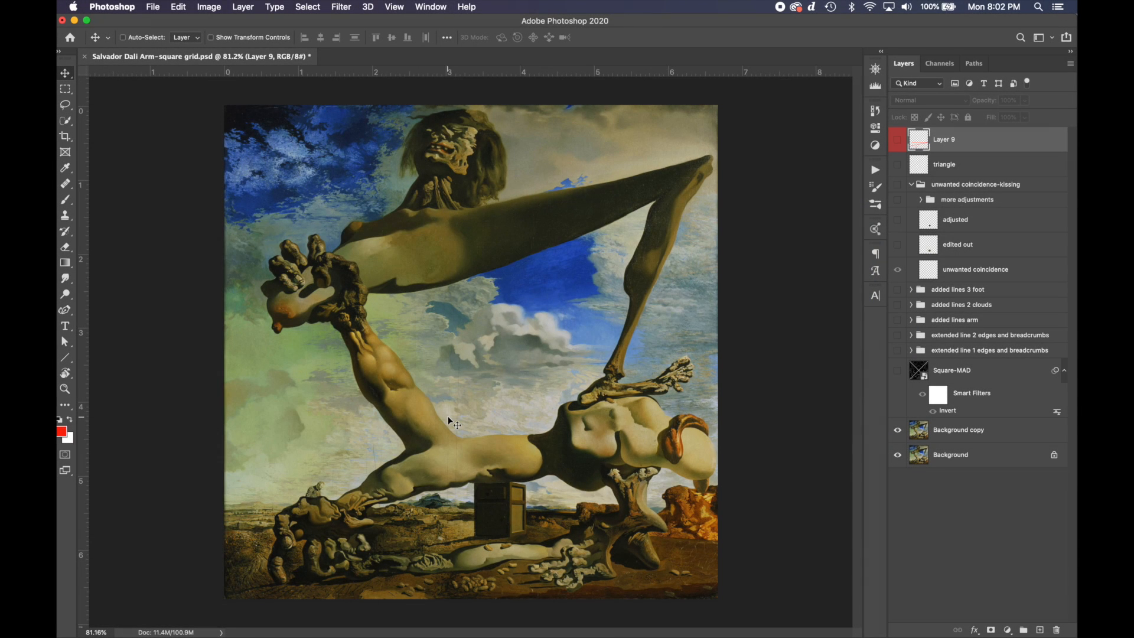
{"action": "mouse_move", "coordinate": [491, 454]}
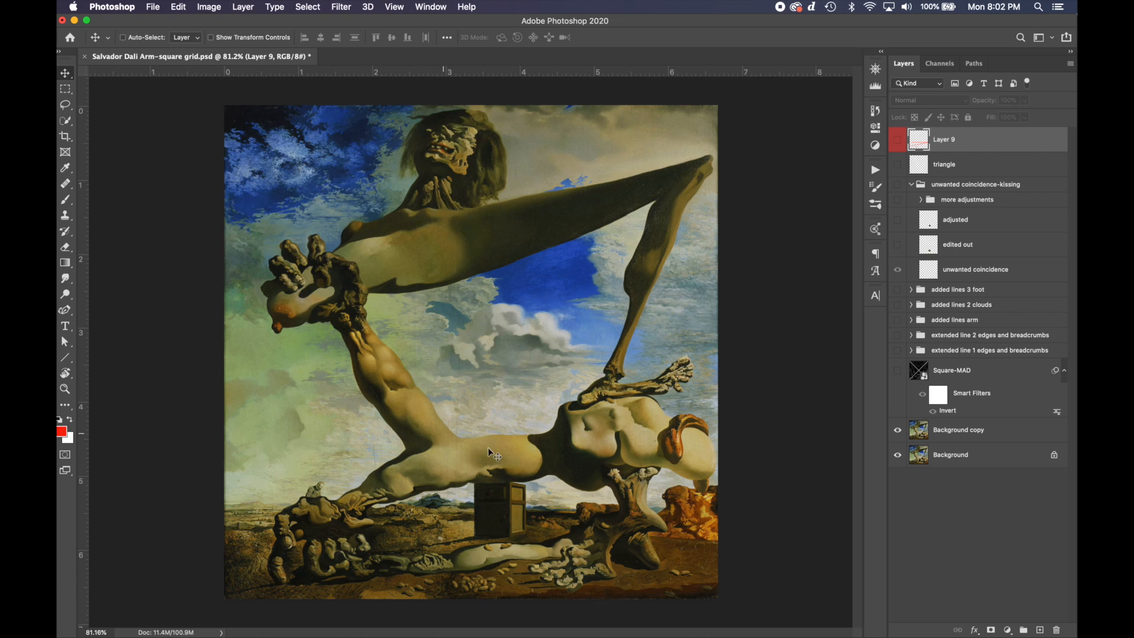
{"action": "mouse_move", "coordinate": [469, 446]}
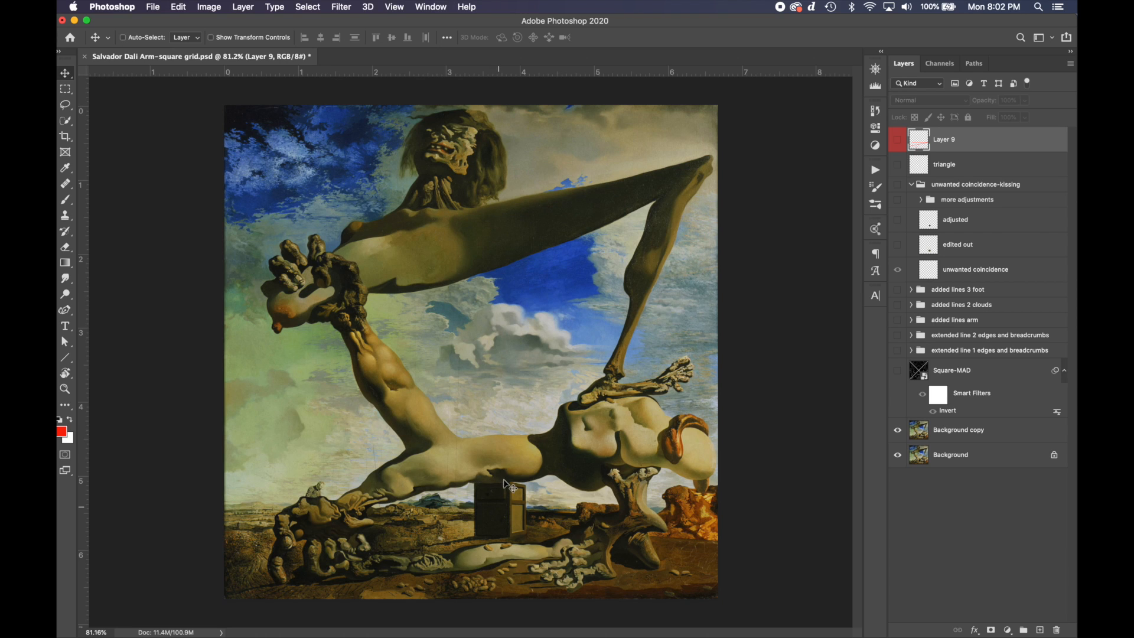
{"action": "mouse_move", "coordinate": [504, 511]}
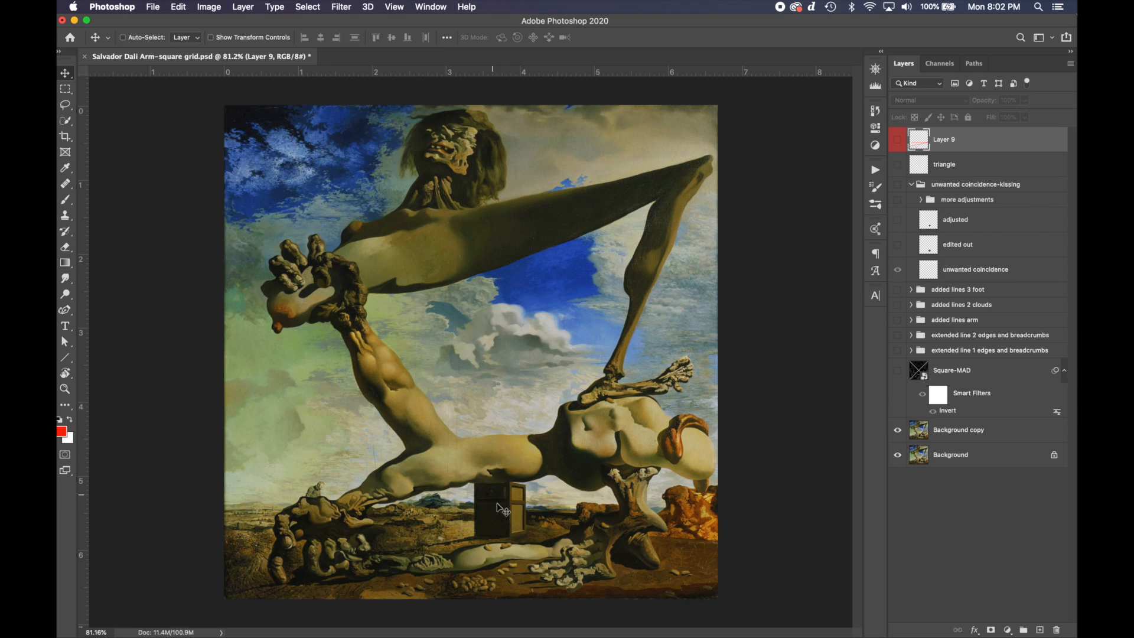
{"action": "mouse_move", "coordinate": [521, 480]}
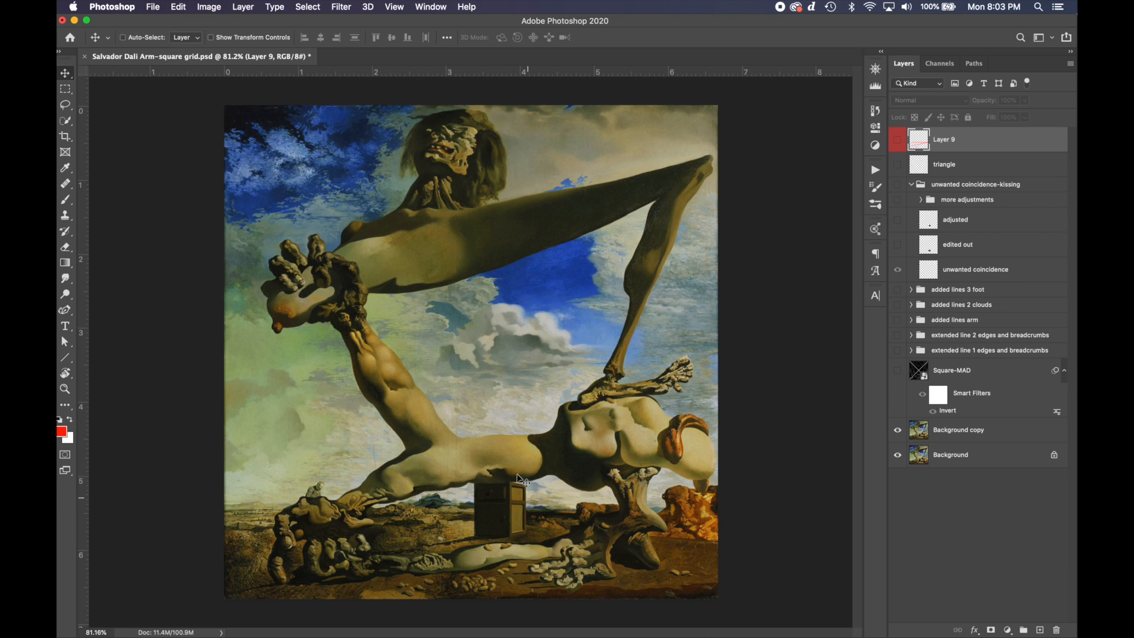
{"action": "mouse_move", "coordinate": [586, 391]}
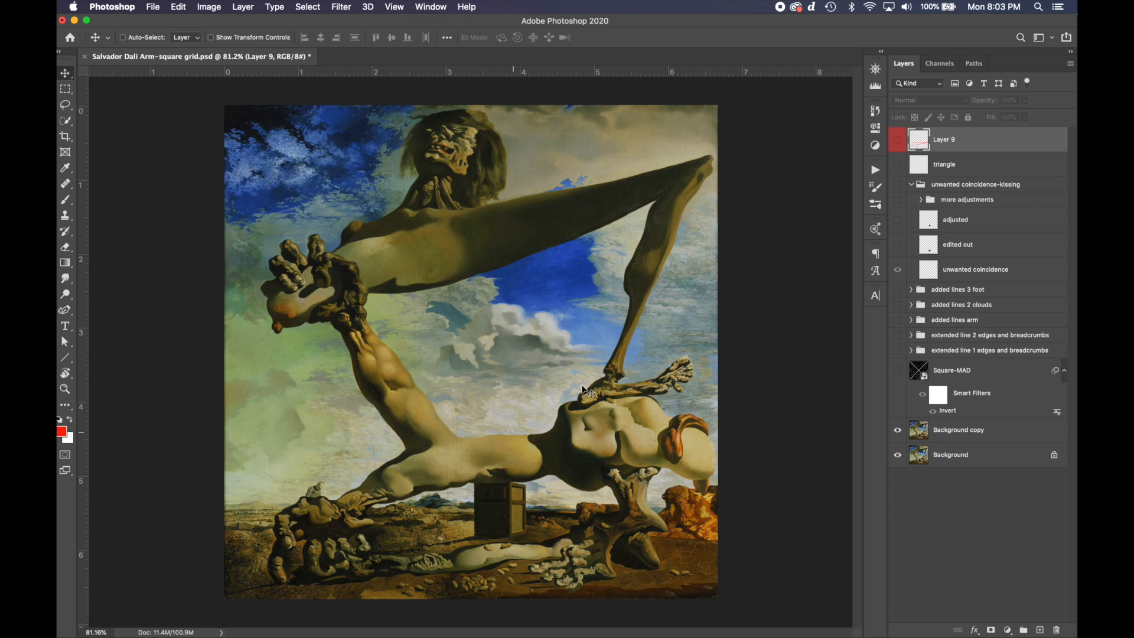
{"action": "mouse_move", "coordinate": [354, 334]}
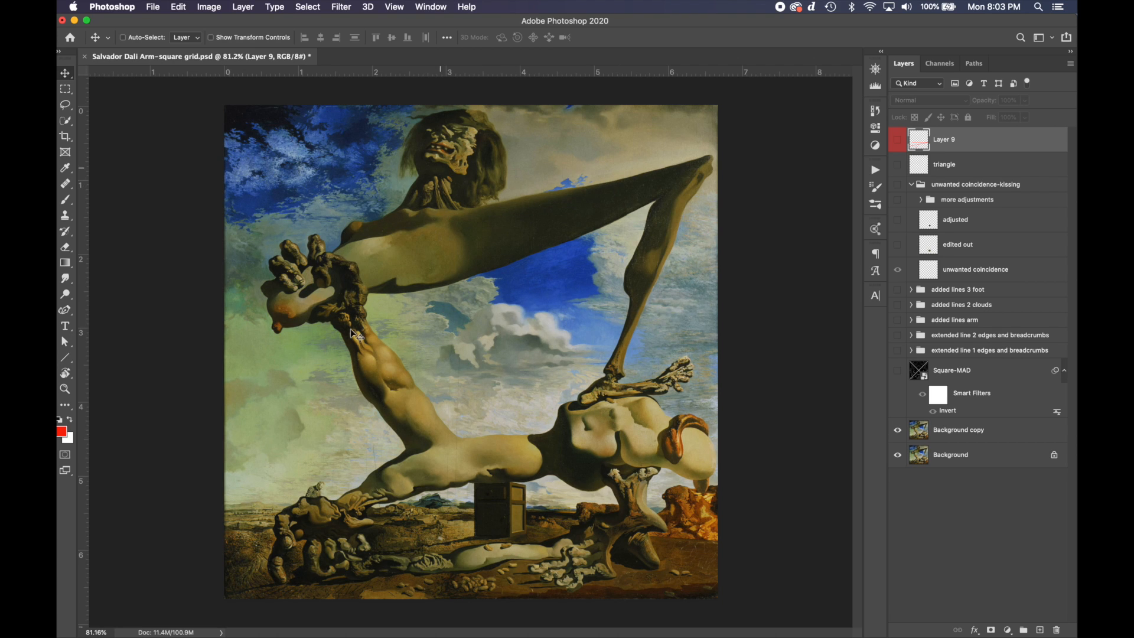
{"action": "mouse_move", "coordinate": [511, 514]}
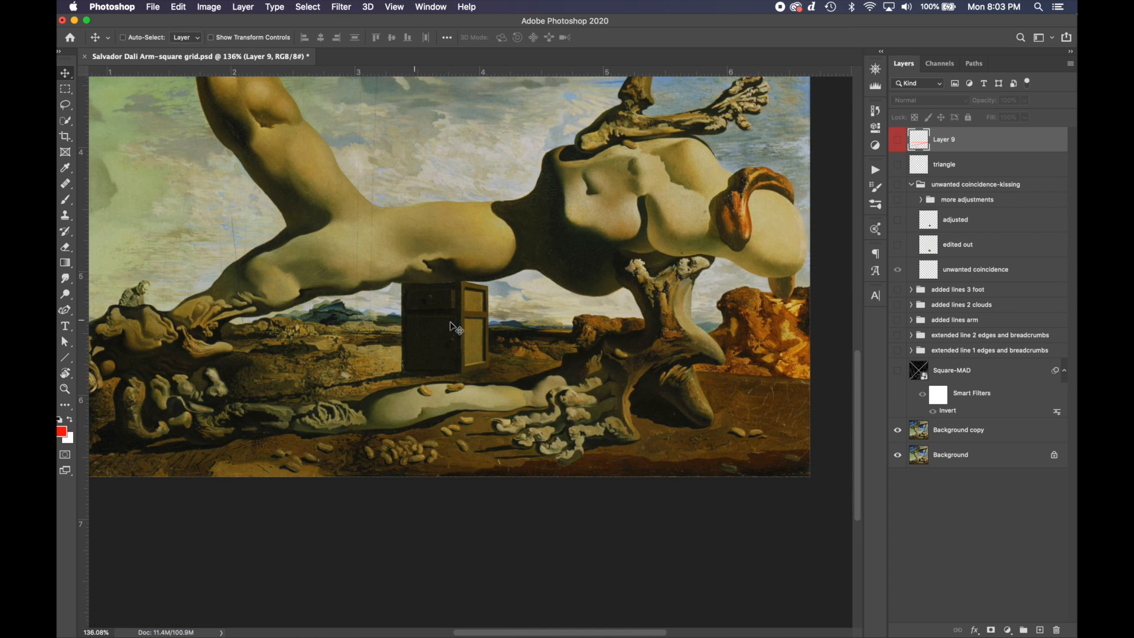
{"action": "mouse_move", "coordinate": [409, 390]}
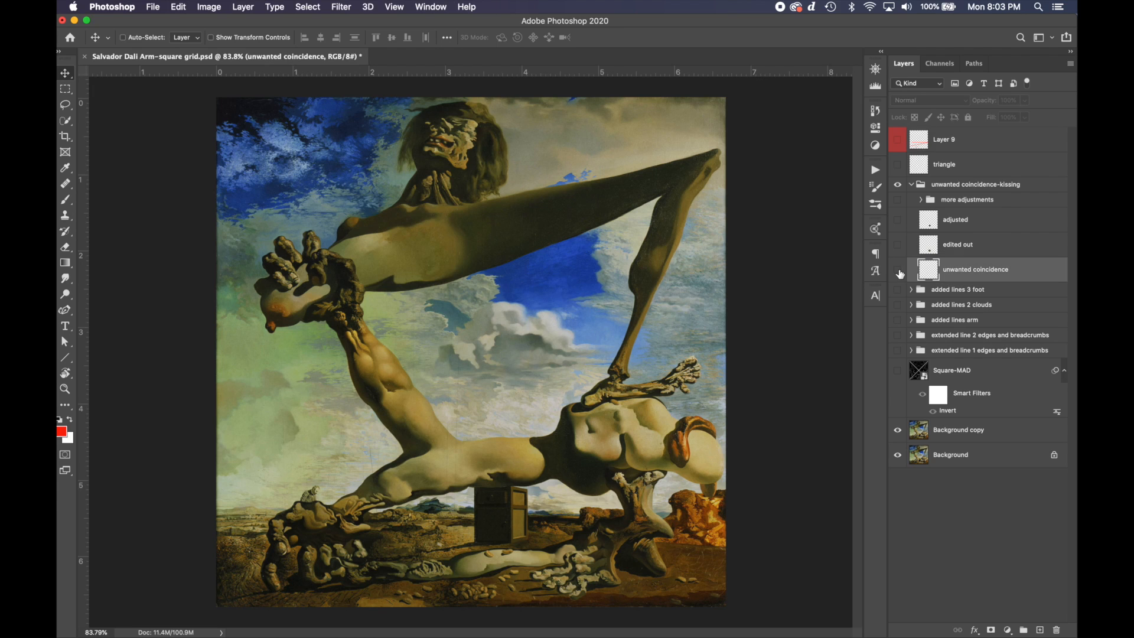
Step: Make the 'edited out' and 'adjusted' layers visible over the painting
{"action": "left_click", "coordinate": [897, 244]}
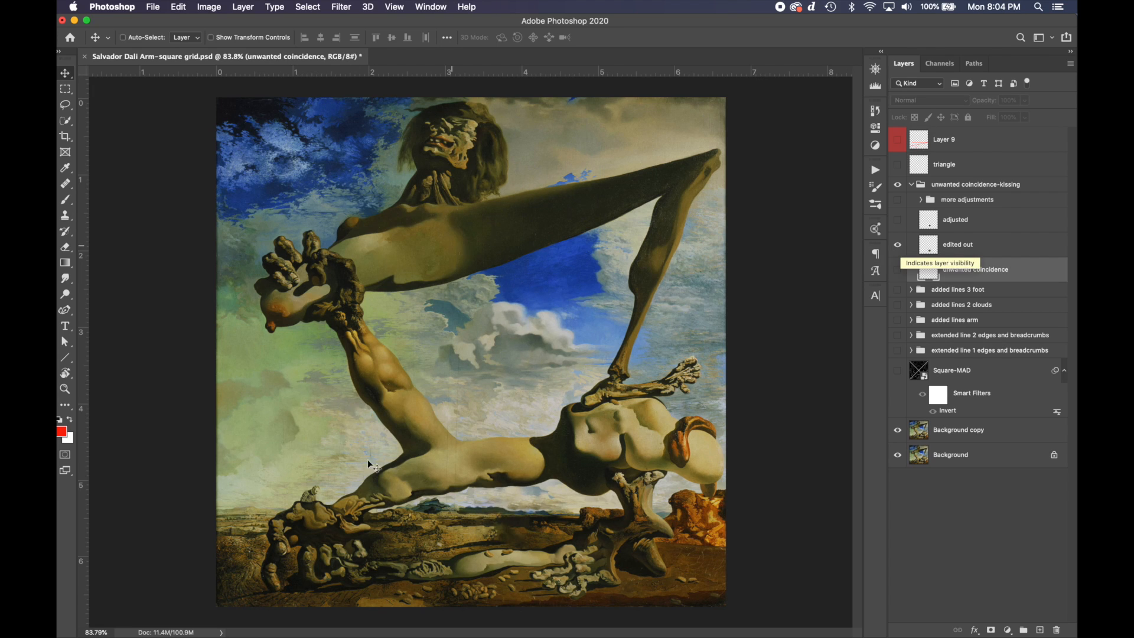
{"action": "mouse_move", "coordinate": [882, 266]}
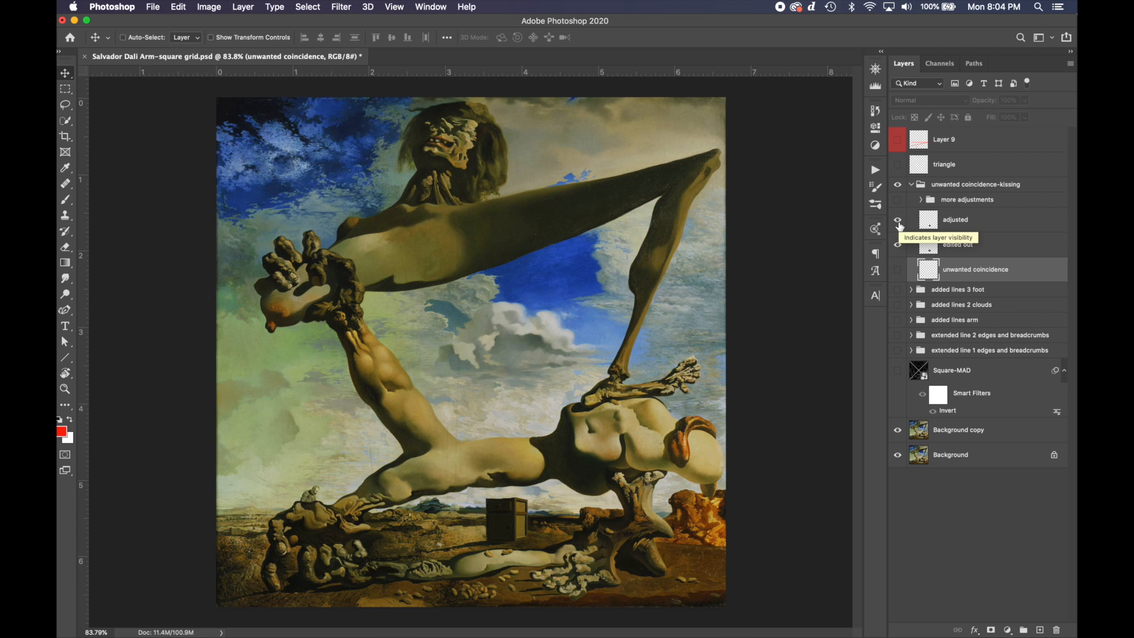
{"action": "left_click", "coordinate": [897, 220]}
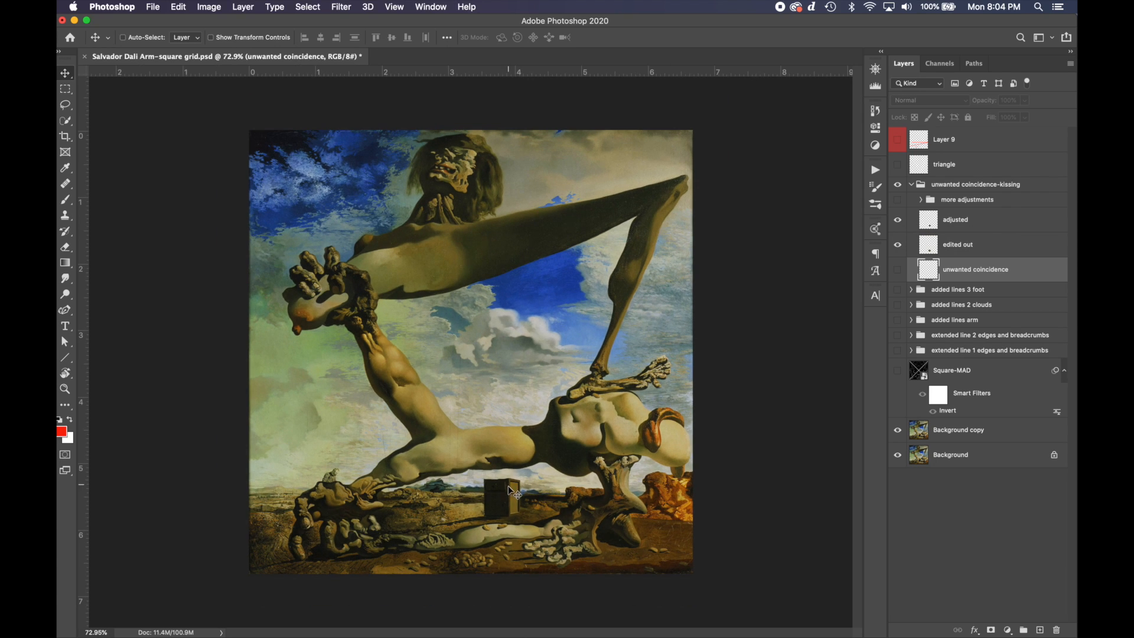
{"action": "mouse_move", "coordinate": [506, 515]}
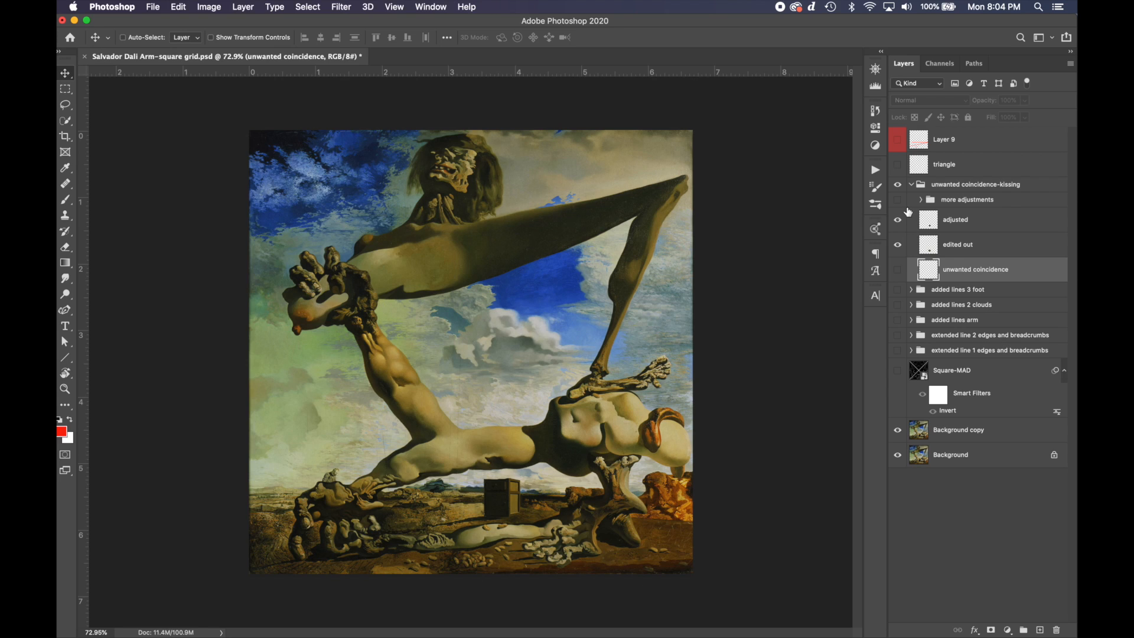
Step: Select Layer 9 and undo the test brush dot painted on it
{"action": "left_click", "coordinate": [944, 139]}
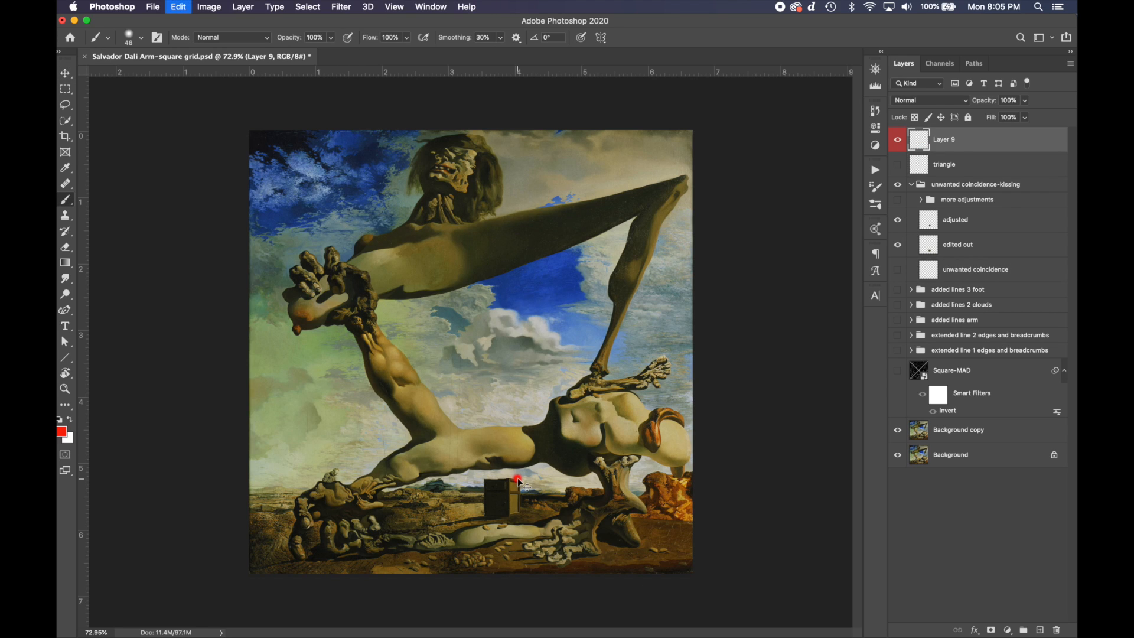
{"action": "mouse_move", "coordinate": [493, 466]}
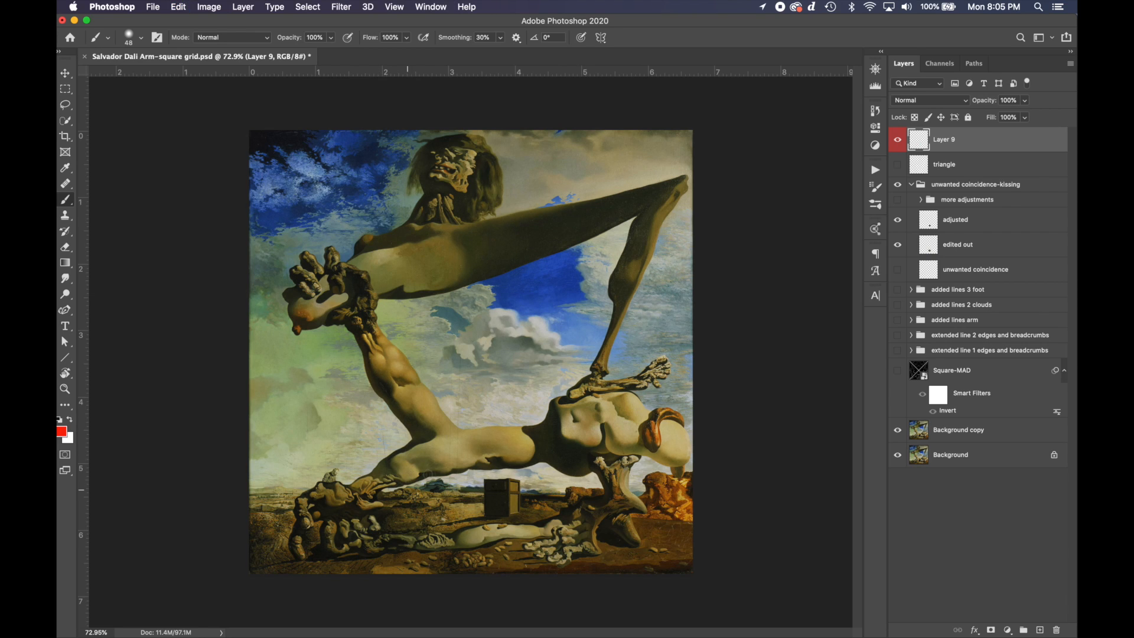
{"action": "left_click", "coordinate": [179, 7]}
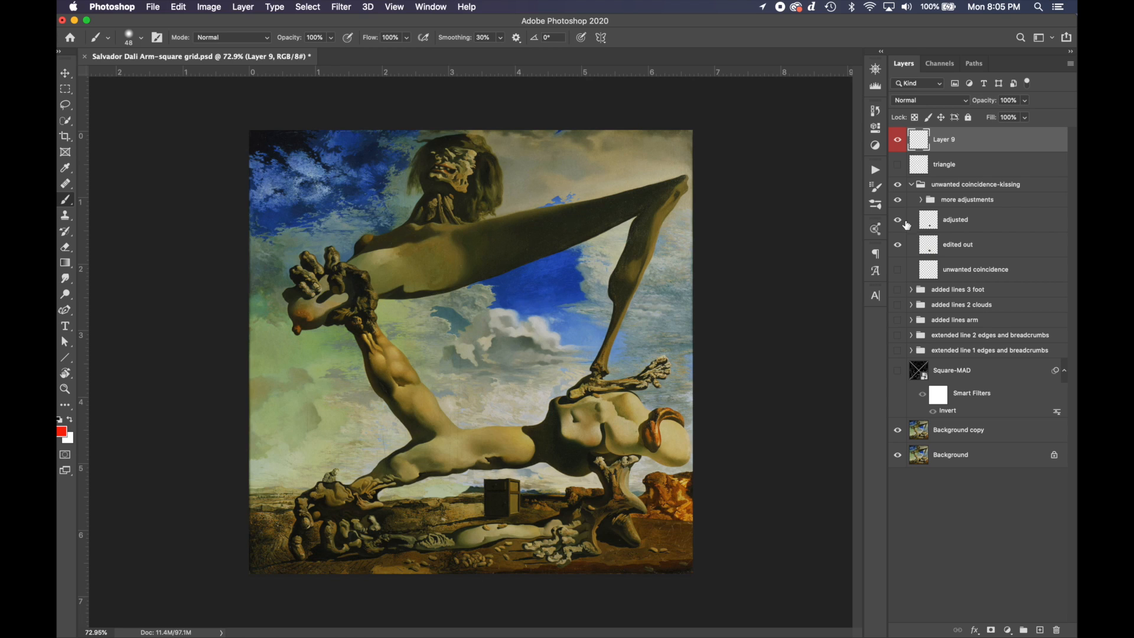
Step: Hide 'adjusted' and Layer 9, show 'edited out' and 'more adjustments' for the box-free version
{"action": "left_click", "coordinate": [896, 220]}
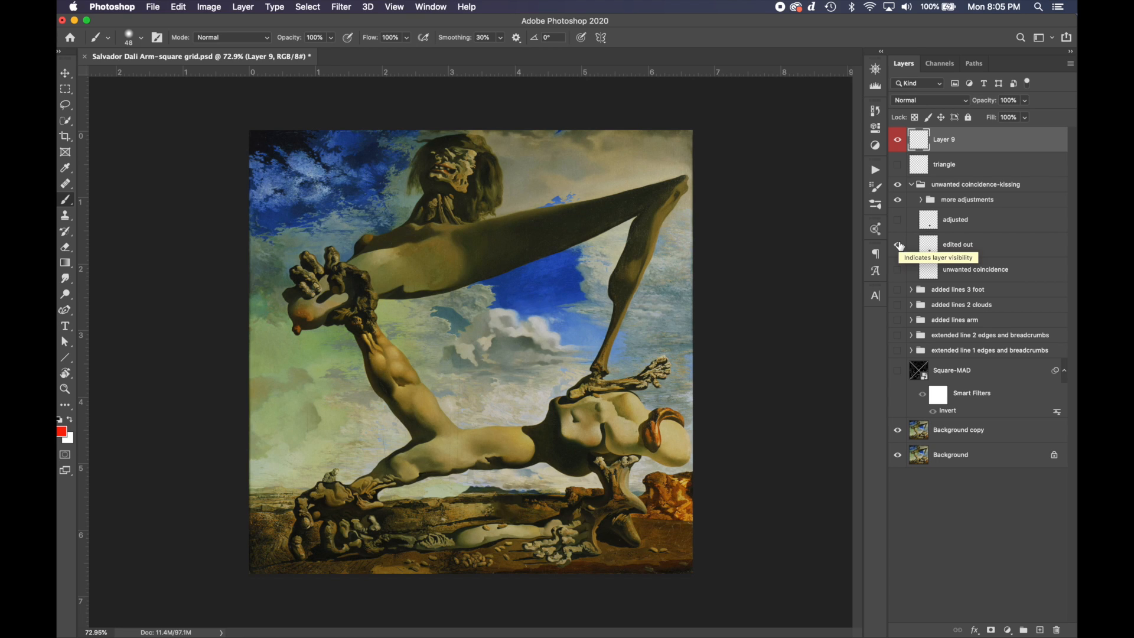
{"action": "left_click", "coordinate": [897, 245]}
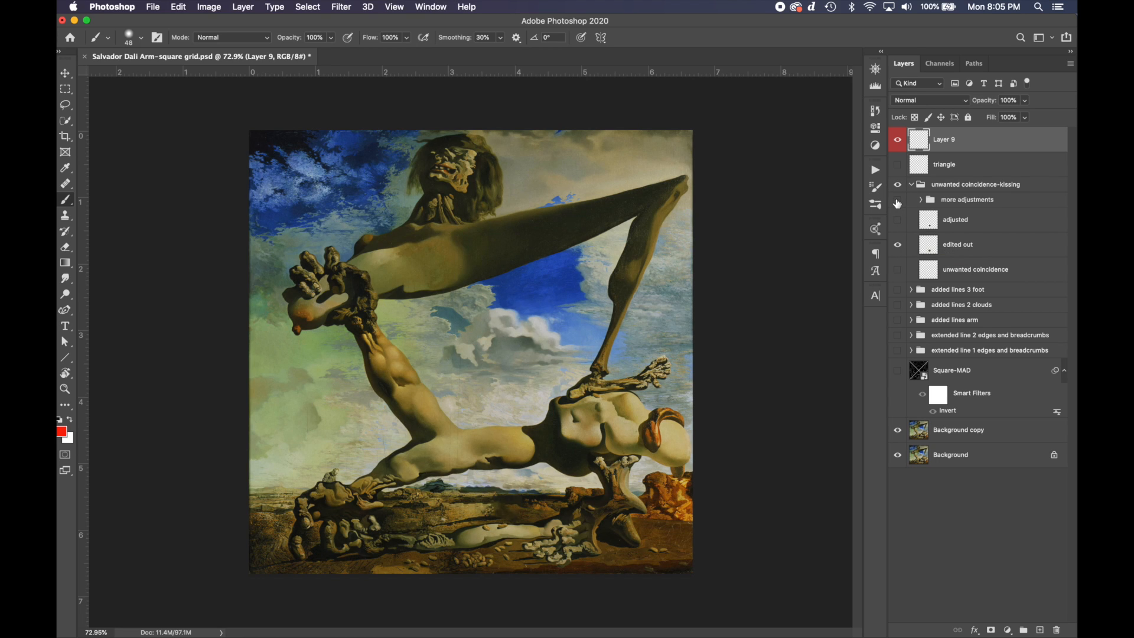
{"action": "left_click", "coordinate": [681, 476]}
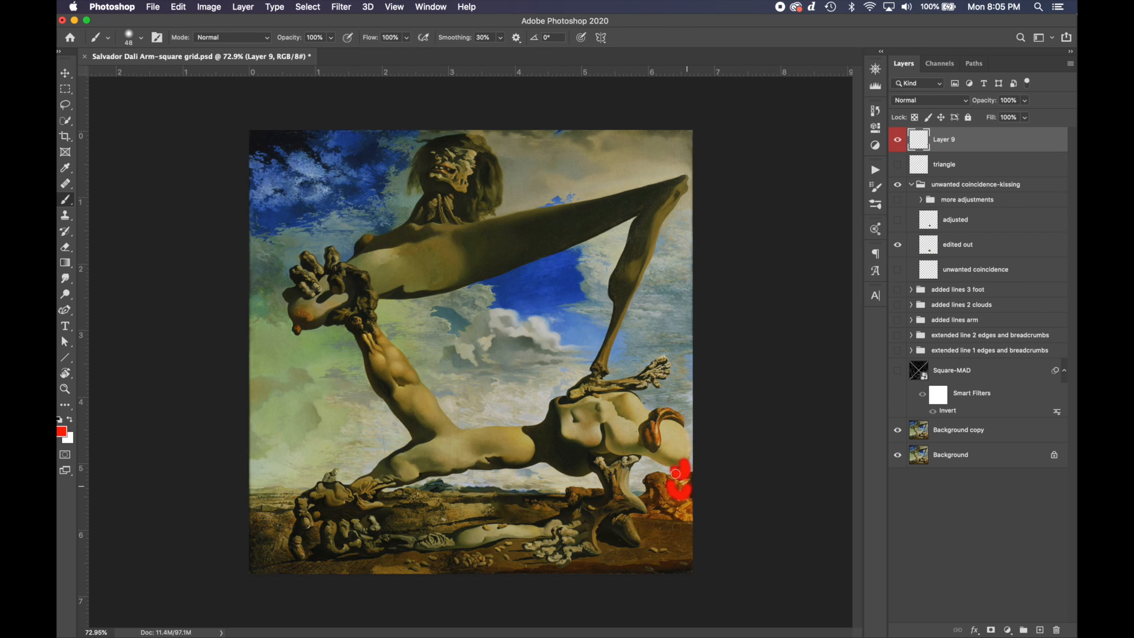
{"action": "left_click", "coordinate": [896, 140]}
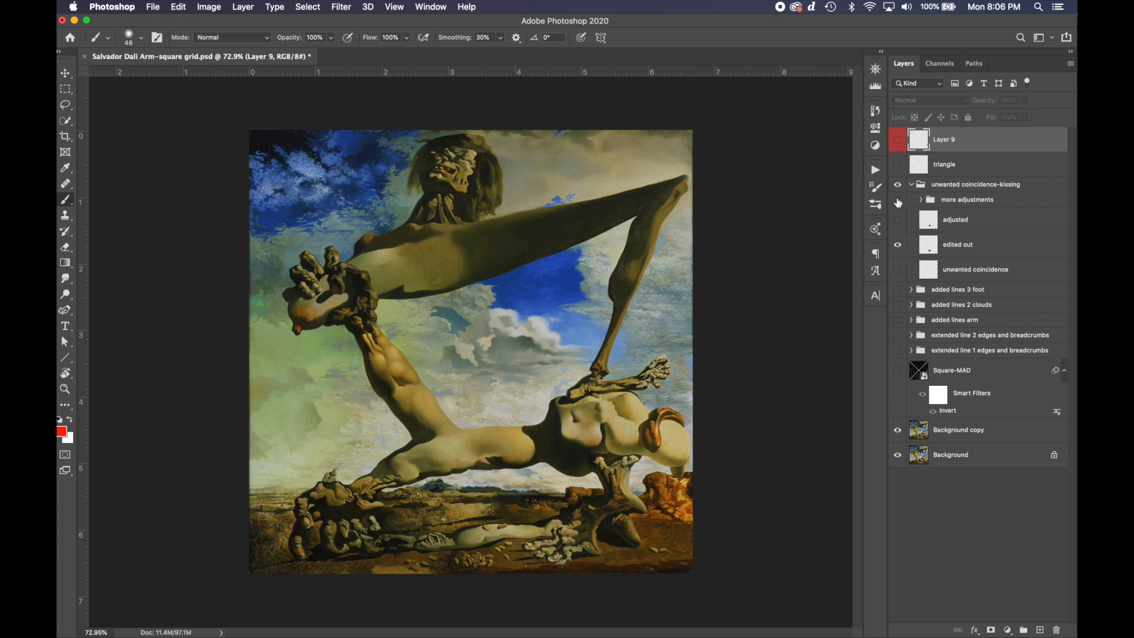
{"action": "left_click", "coordinate": [896, 200]}
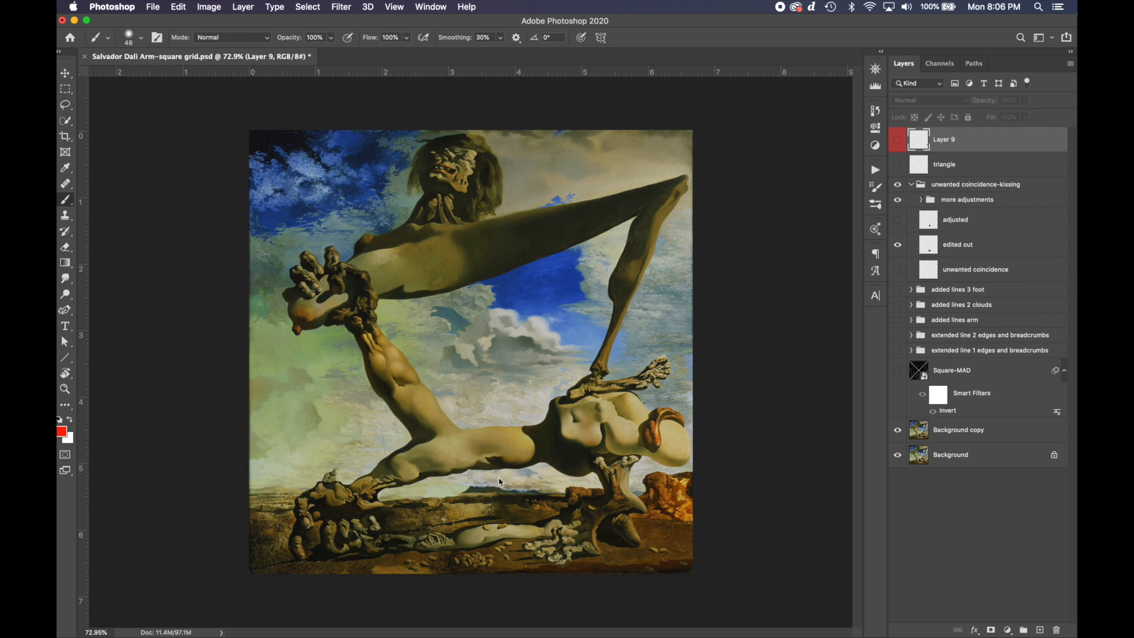
{"action": "mouse_move", "coordinate": [452, 495]}
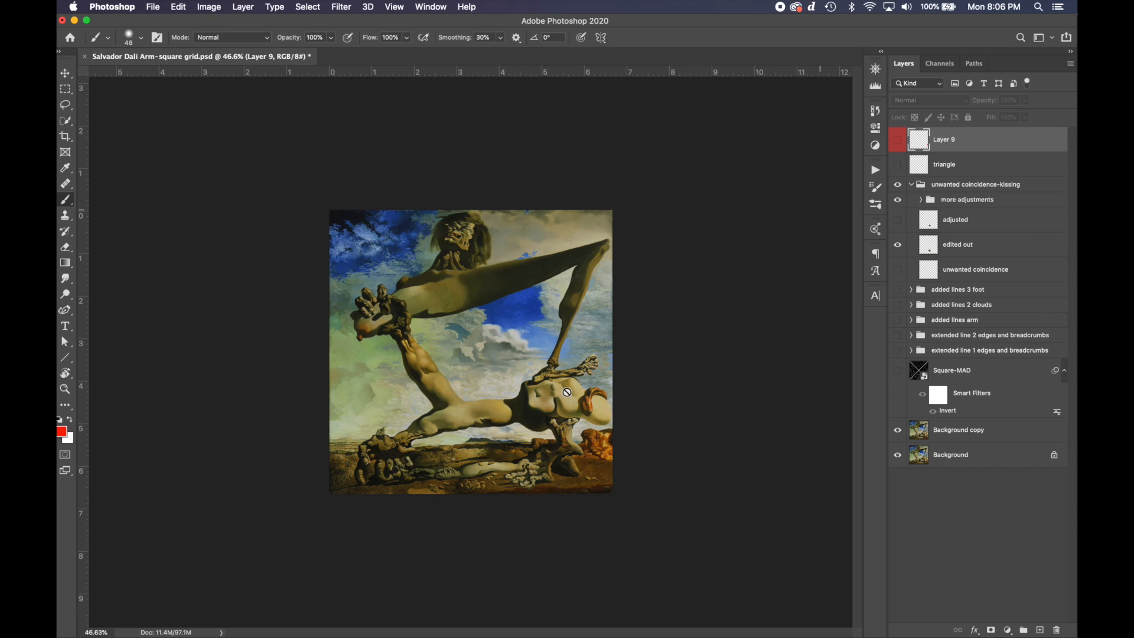
{"action": "mouse_move", "coordinate": [446, 475]}
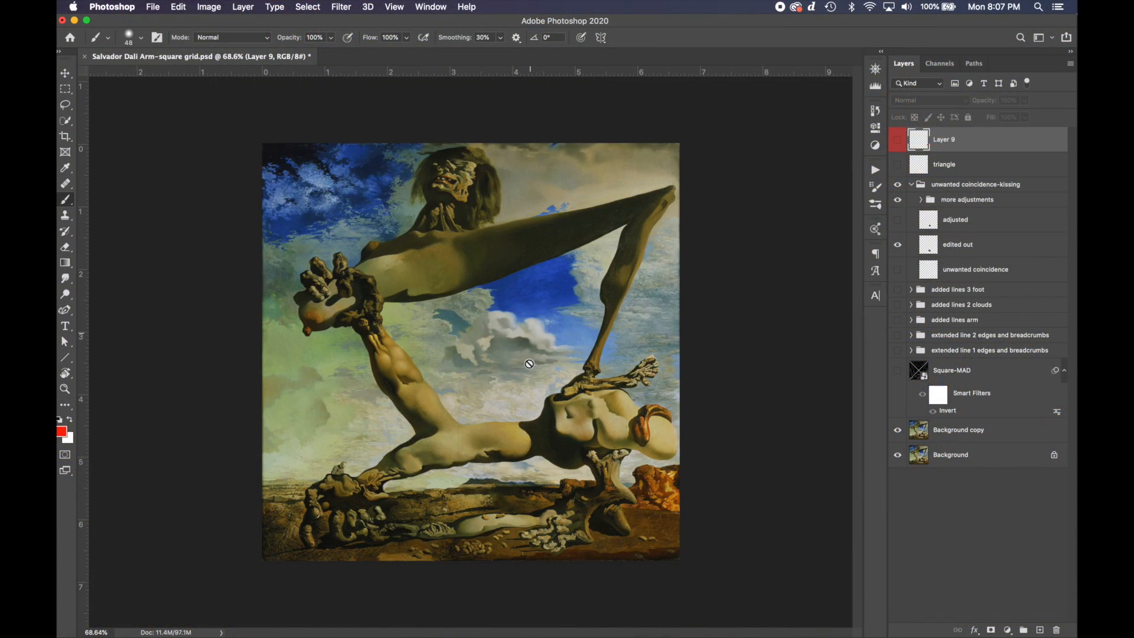
{"action": "mouse_move", "coordinate": [601, 372]}
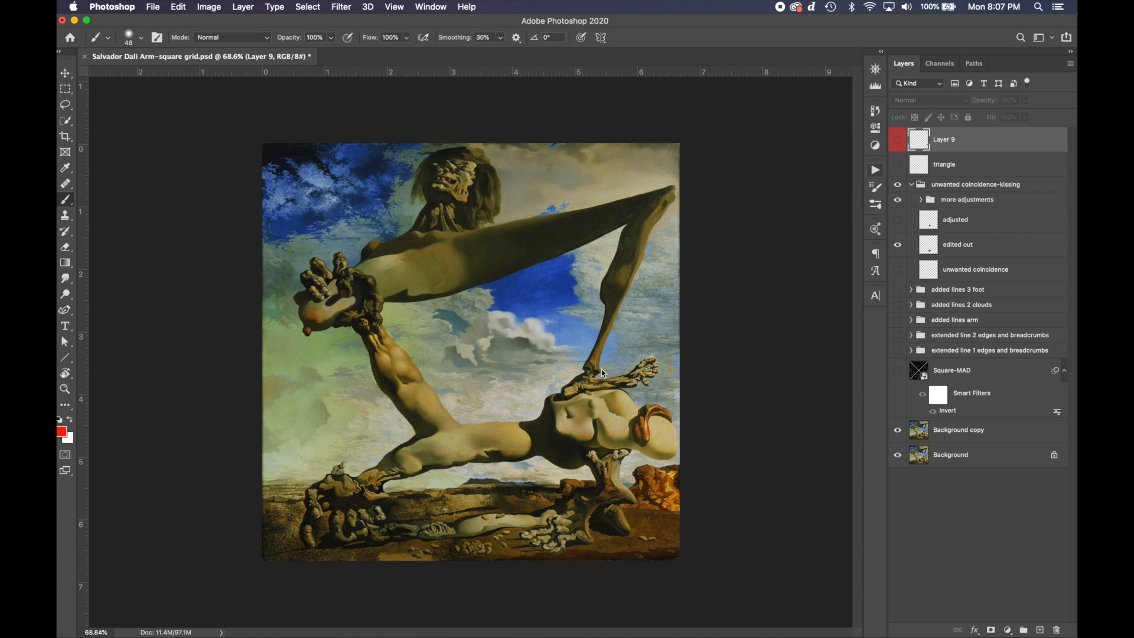
{"action": "mouse_move", "coordinate": [558, 415]}
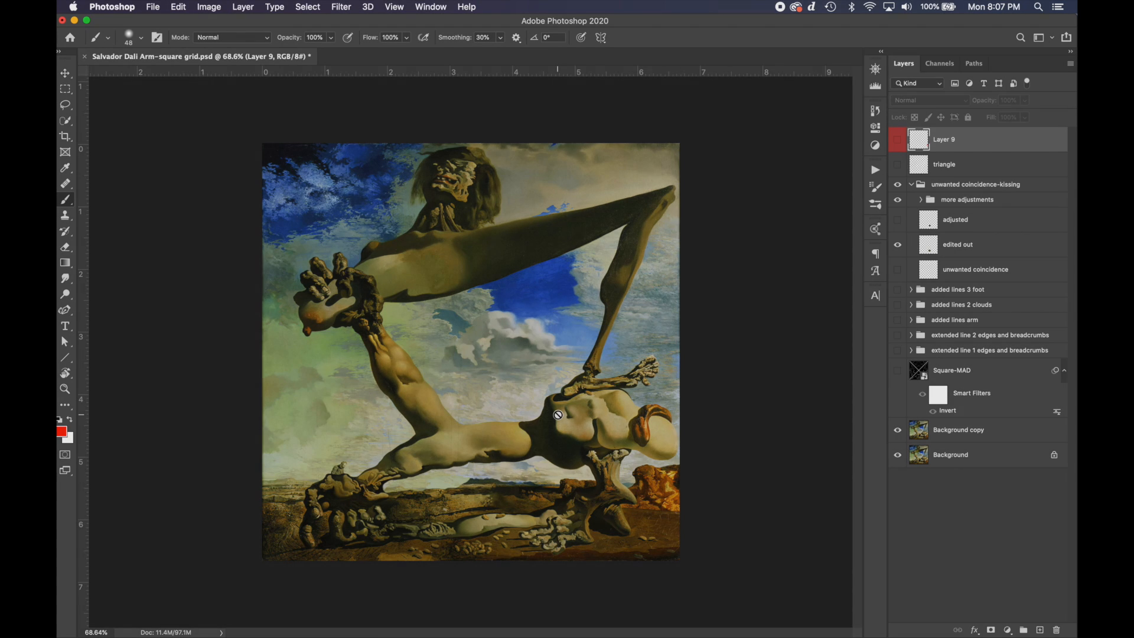